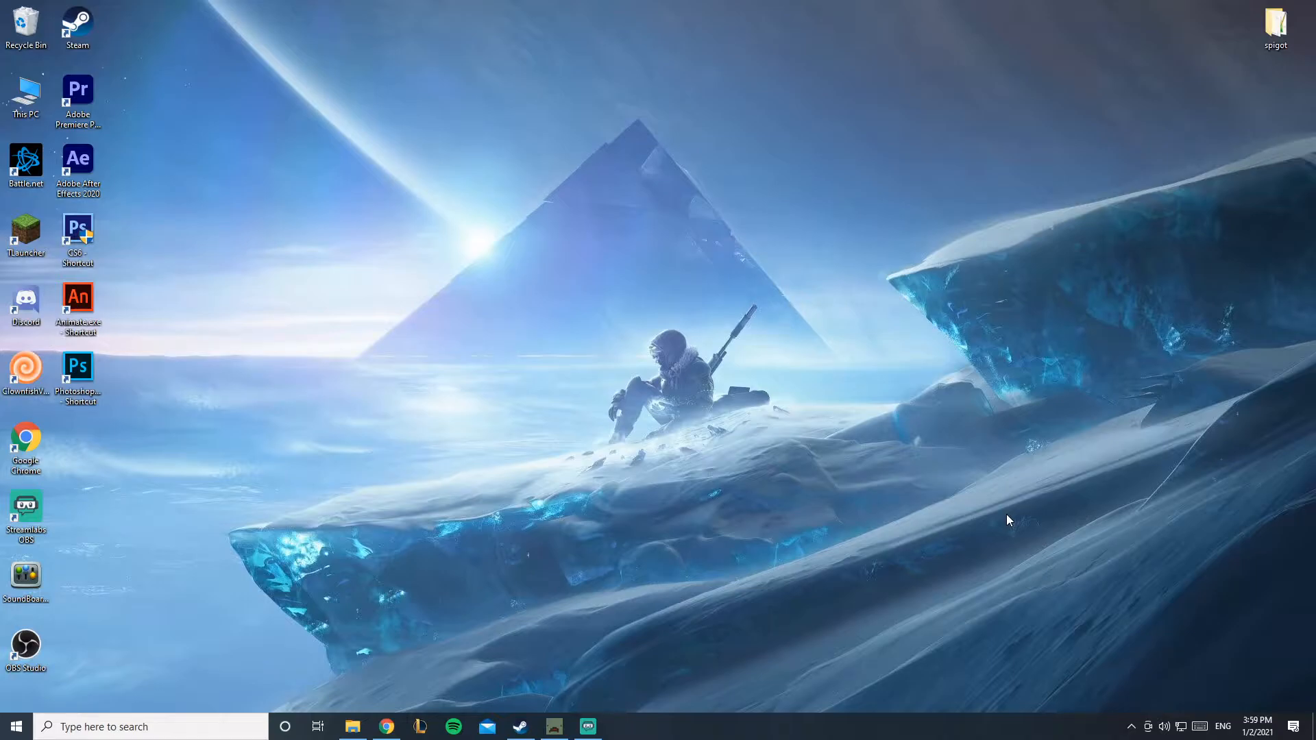
{"action": "mouse_move", "coordinate": [1004, 499]}
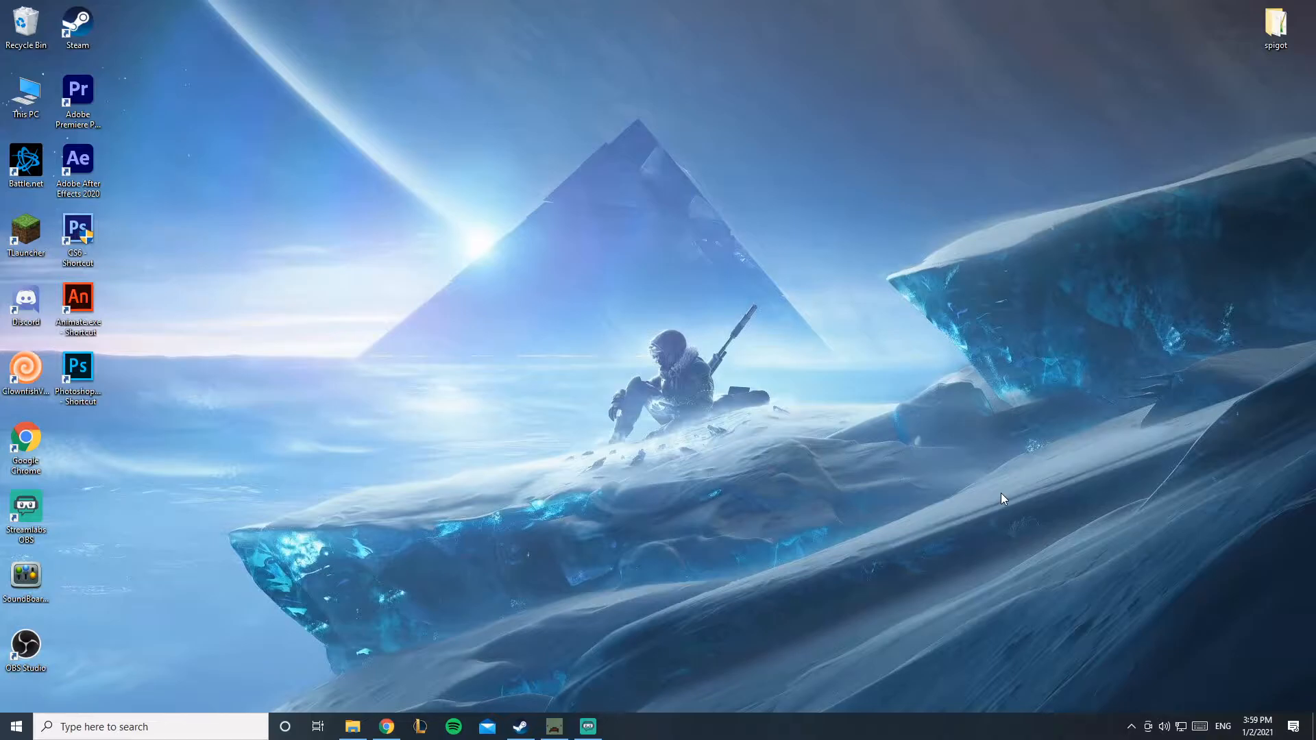
{"action": "mouse_move", "coordinate": [1015, 392]}
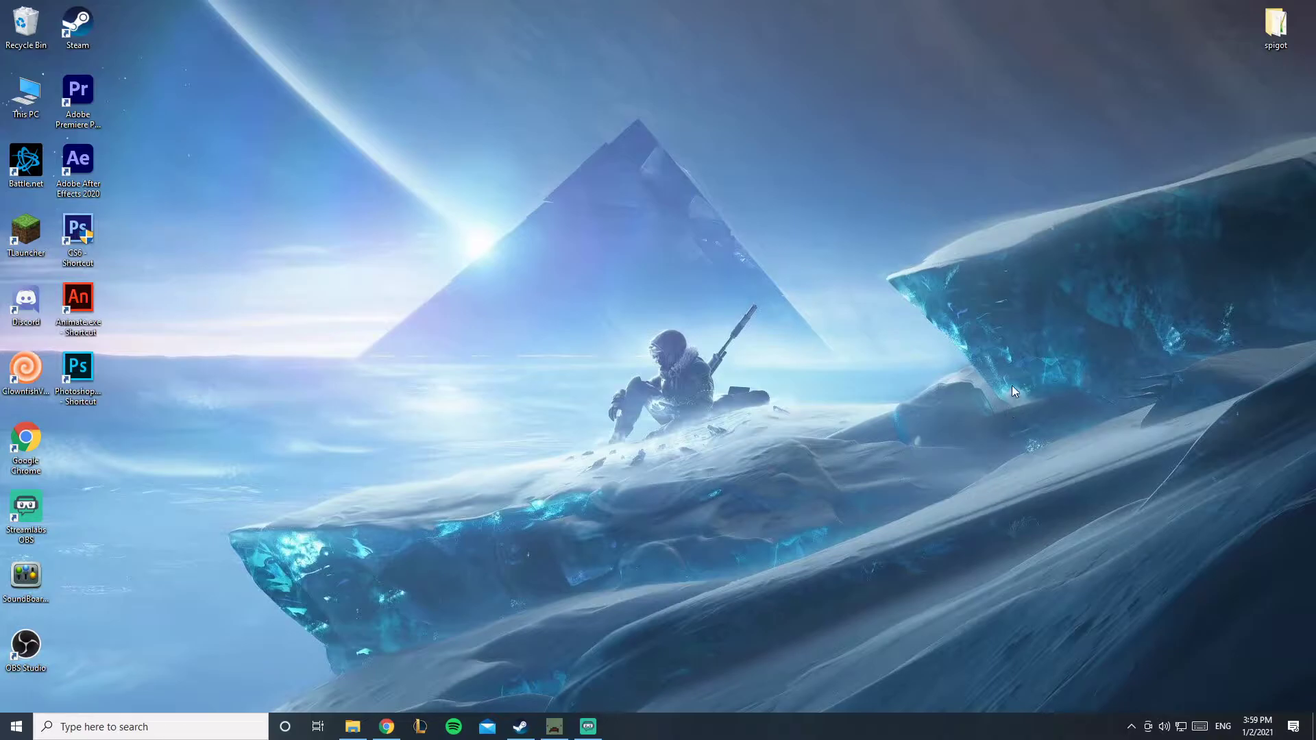
{"action": "mouse_move", "coordinate": [980, 421]}
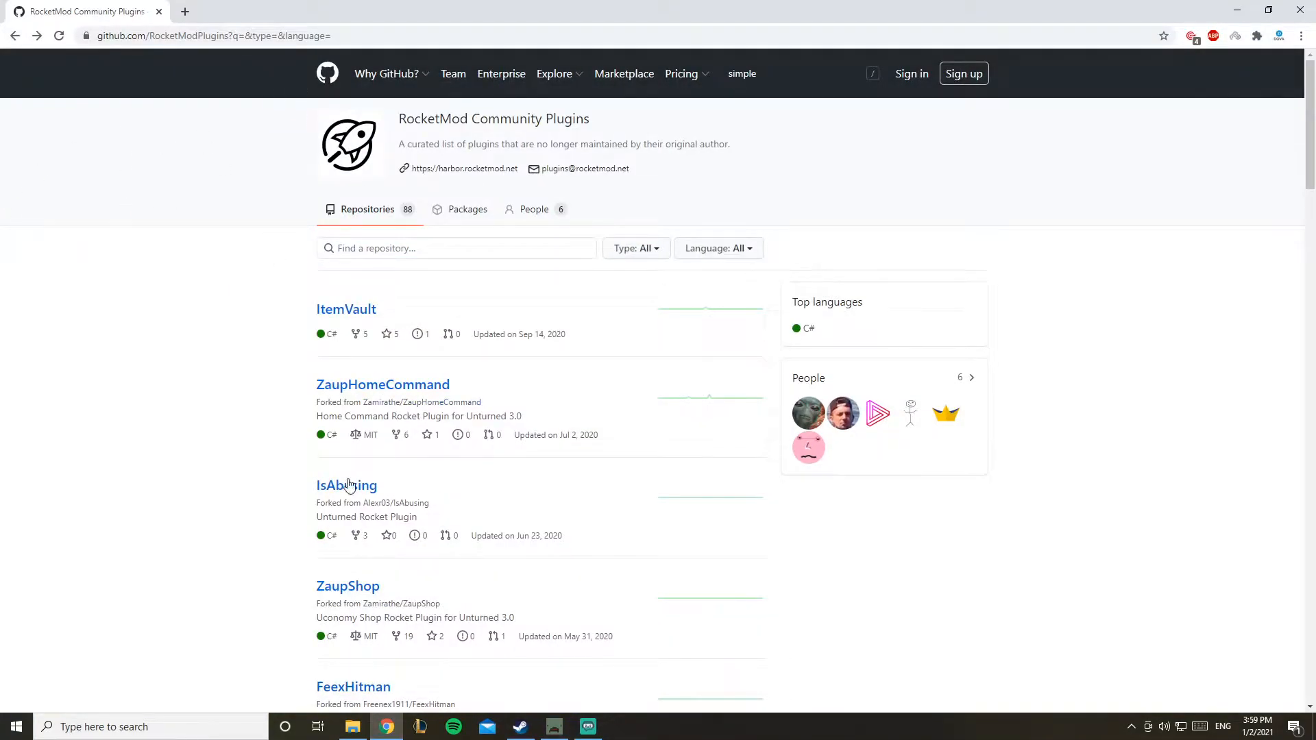
- Search the repositories for 'simple', open SimpleDeathMessages and show its download options
{"action": "left_click", "coordinate": [455, 248]}
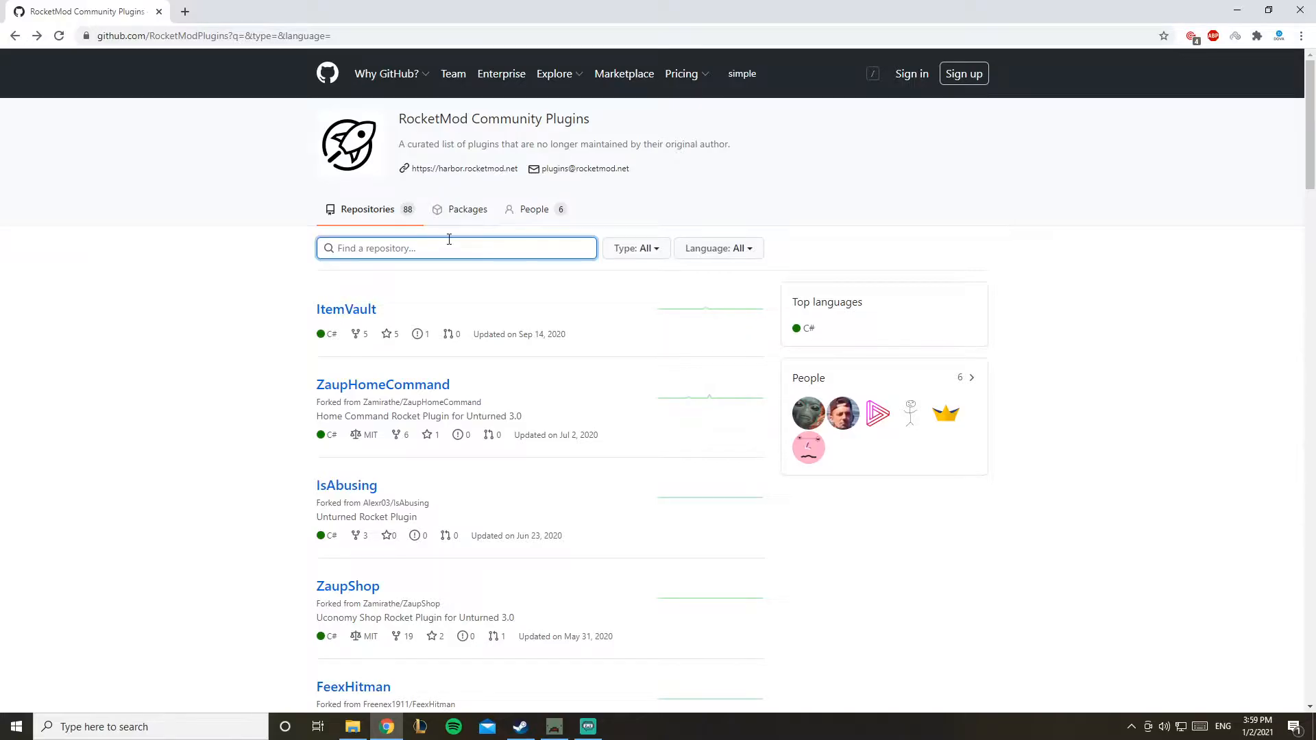
{"action": "type", "text": "simple"}
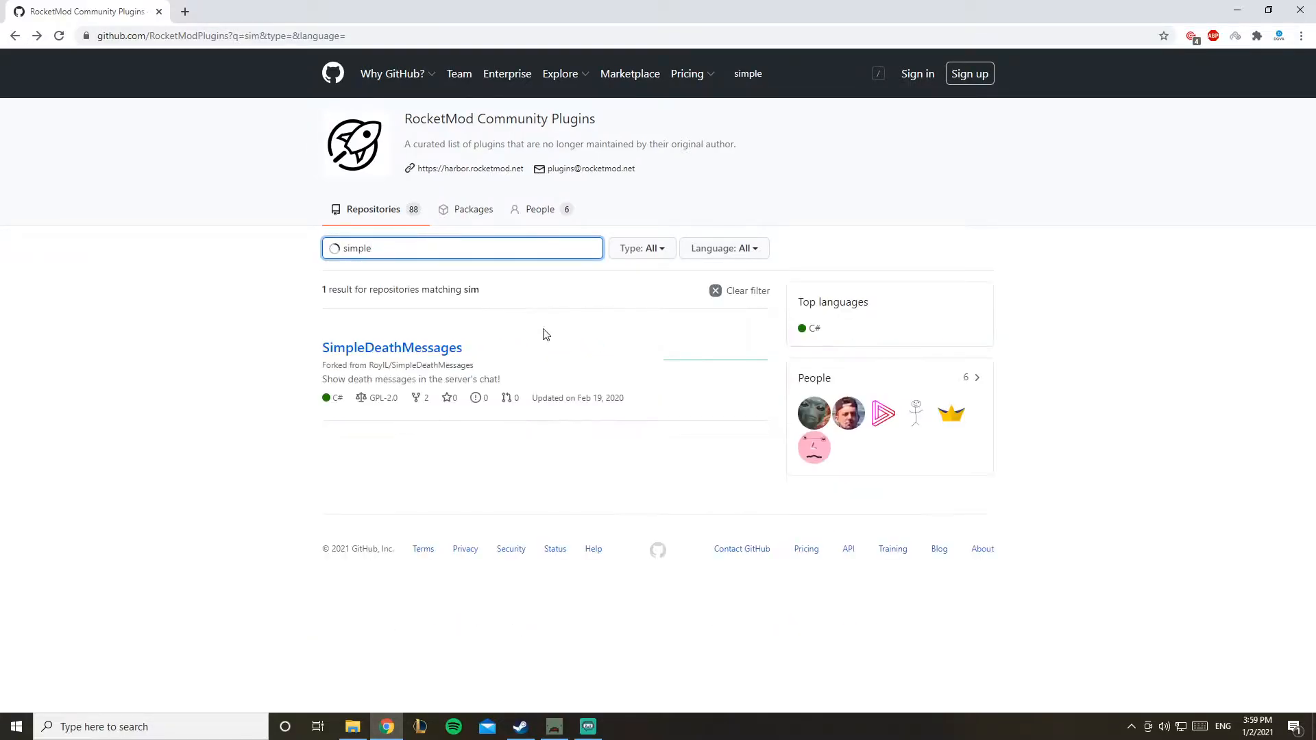
{"action": "left_click", "coordinate": [392, 347]}
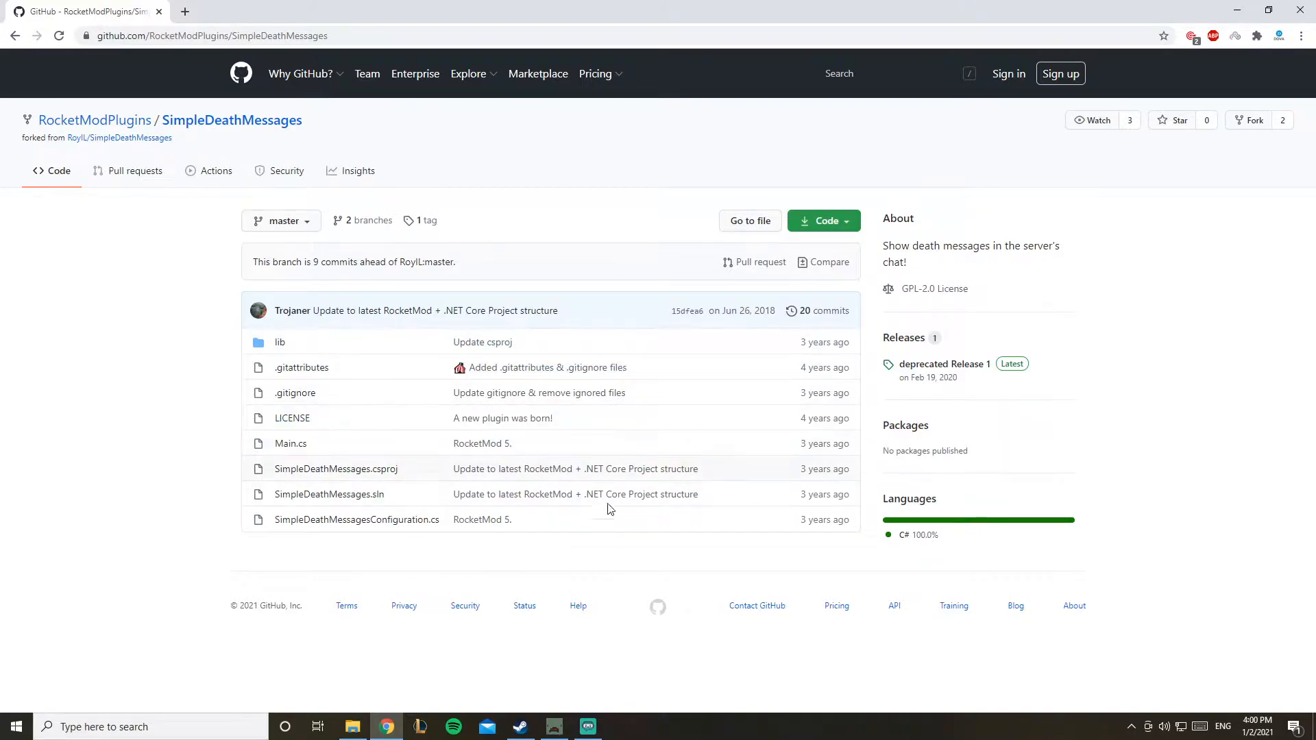
{"action": "left_click", "coordinate": [823, 220]}
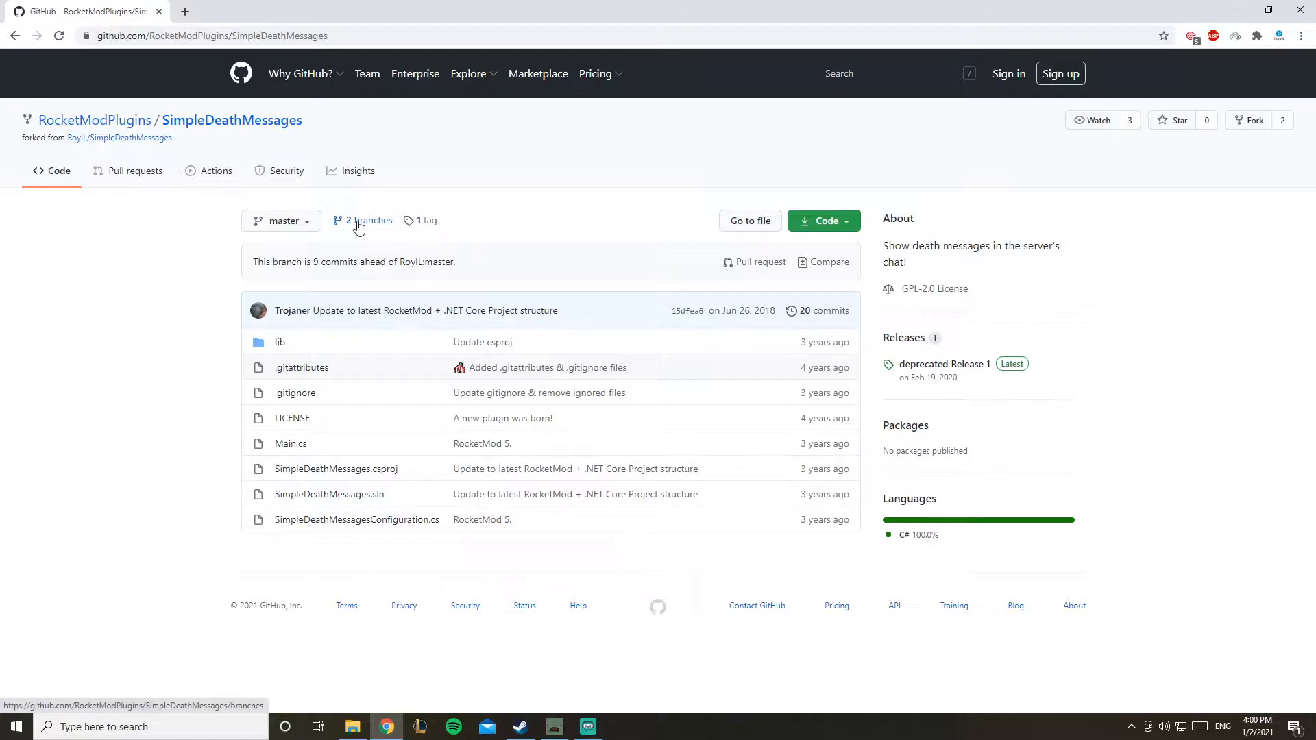
{"action": "left_click", "coordinate": [823, 220]}
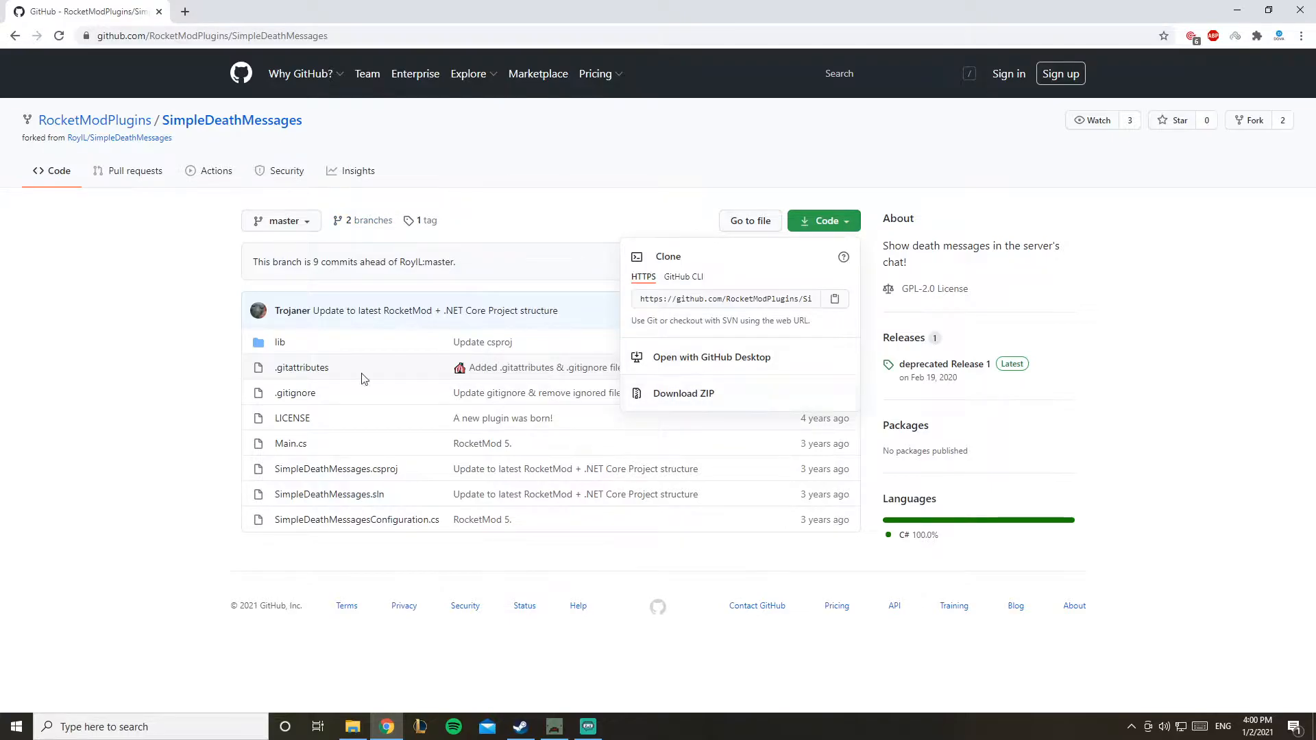
- Open the legacy branch from the branch list and download it as a ZIP
{"action": "left_click", "coordinate": [370, 220]}
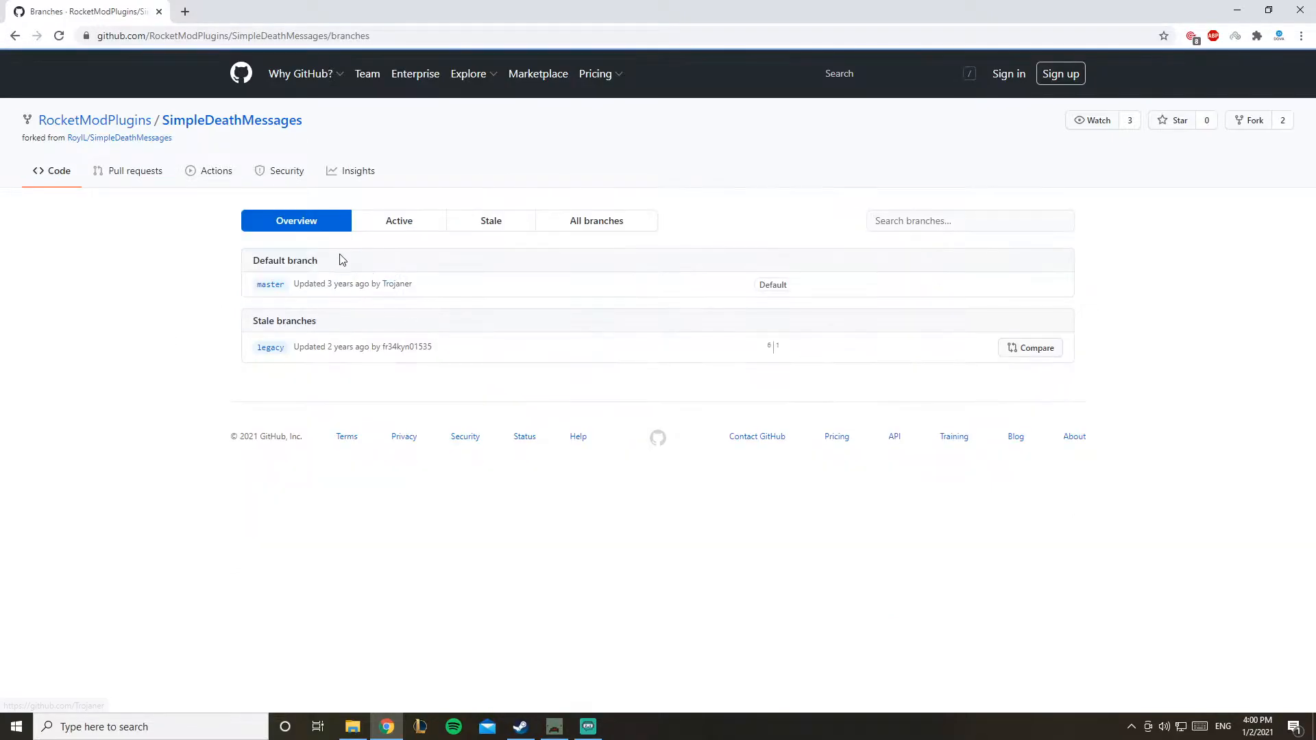
{"action": "mouse_move", "coordinate": [270, 347]}
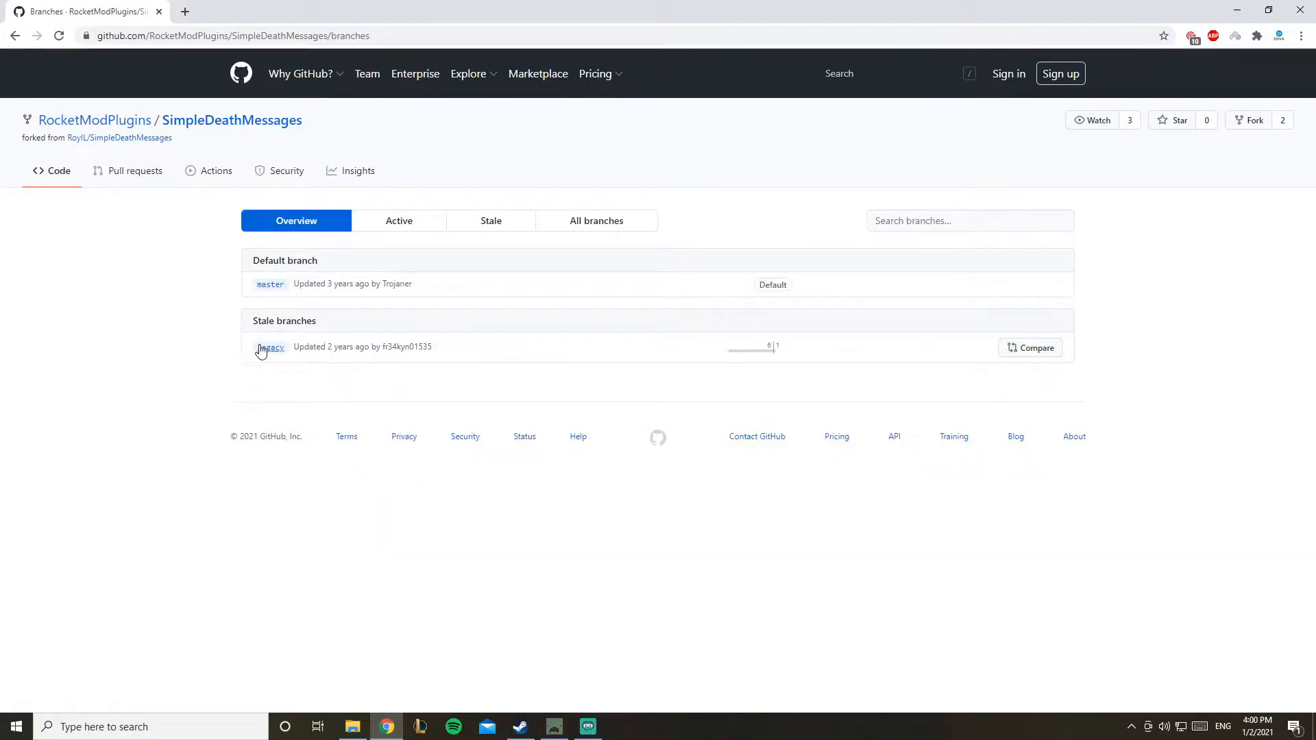
{"action": "left_click", "coordinate": [270, 347]}
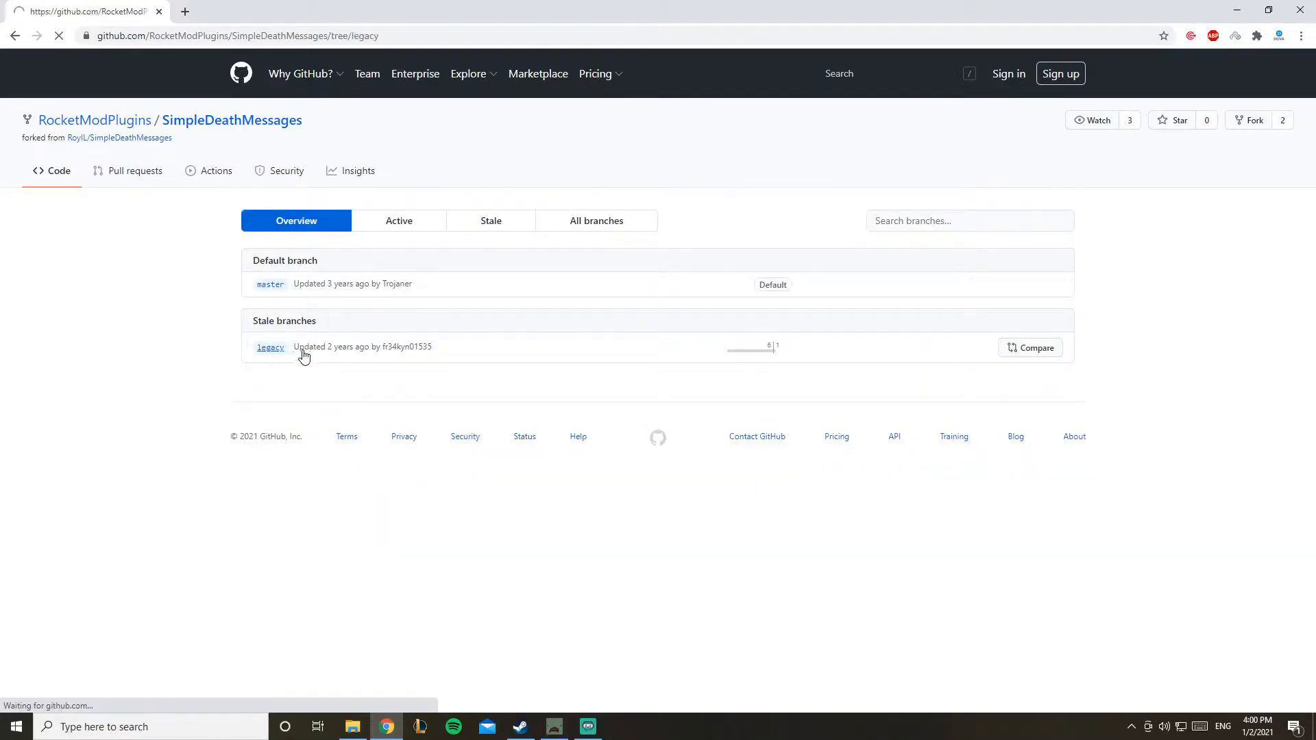
{"action": "left_click", "coordinate": [270, 347]}
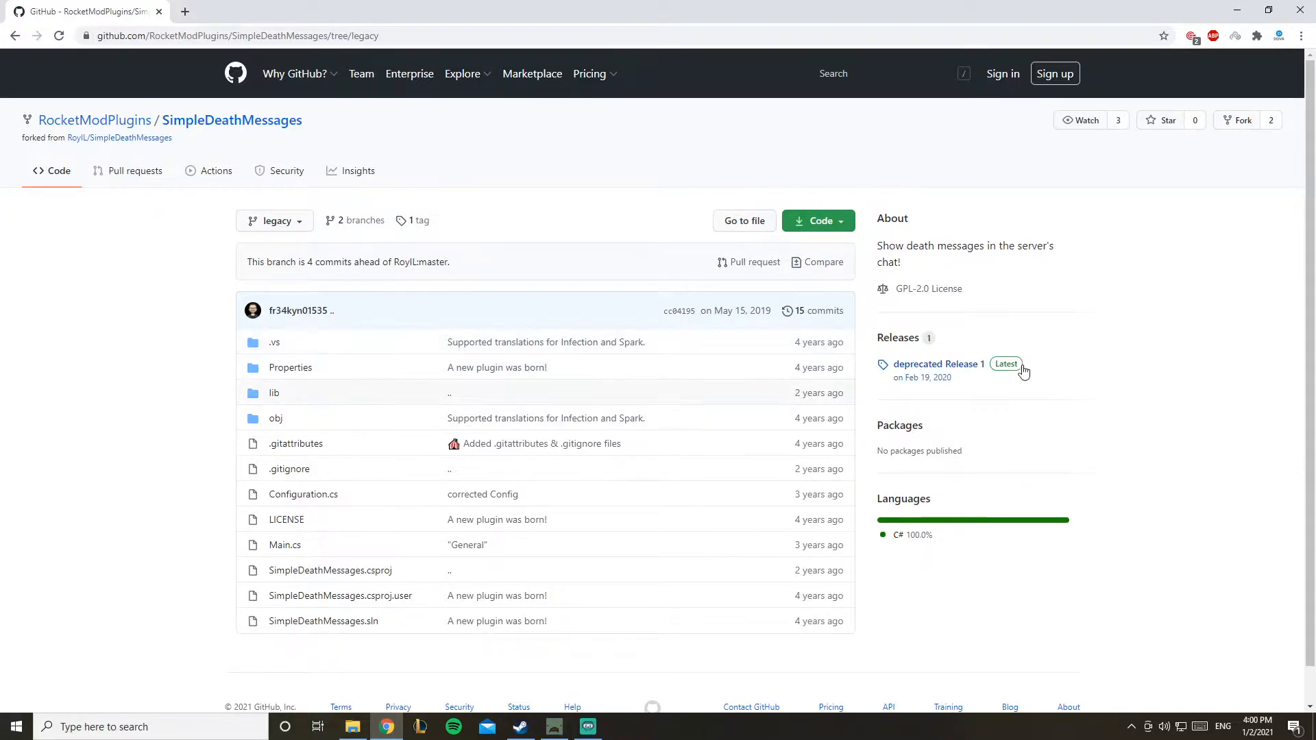
{"action": "mouse_move", "coordinate": [677, 289]}
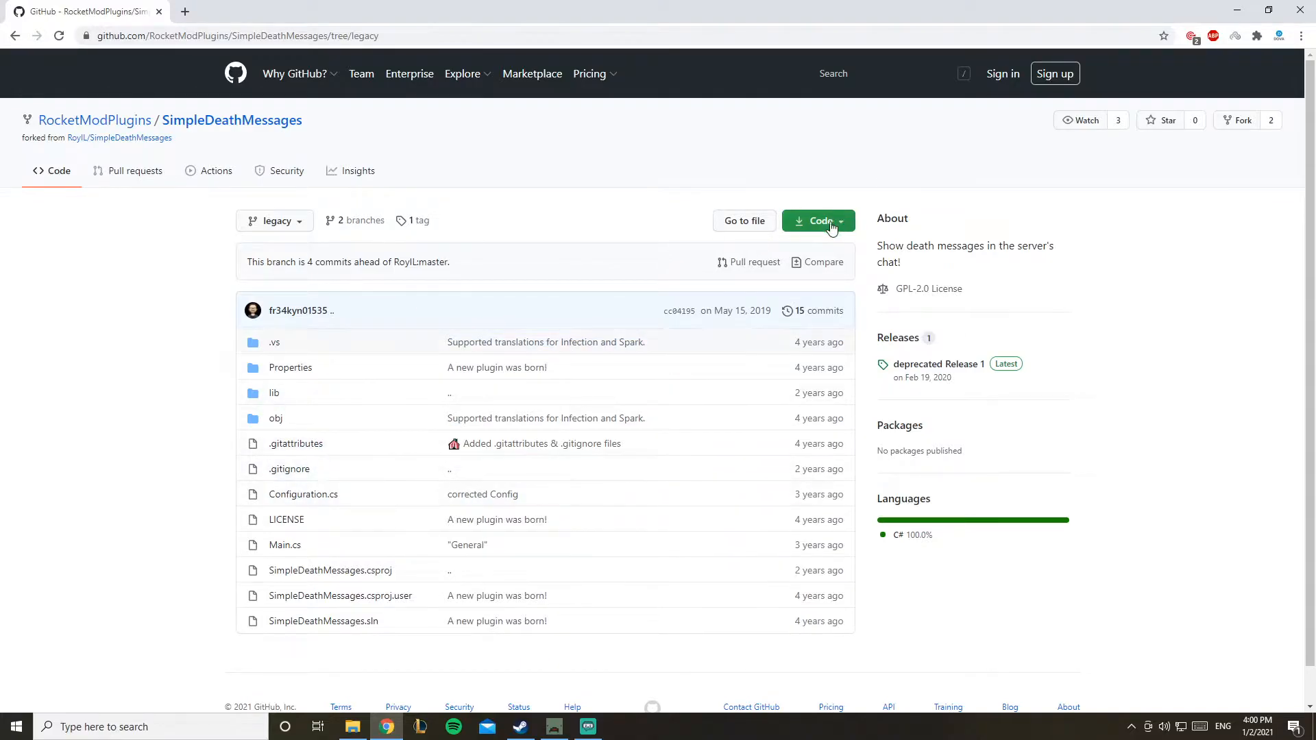
{"action": "left_click", "coordinate": [818, 220]}
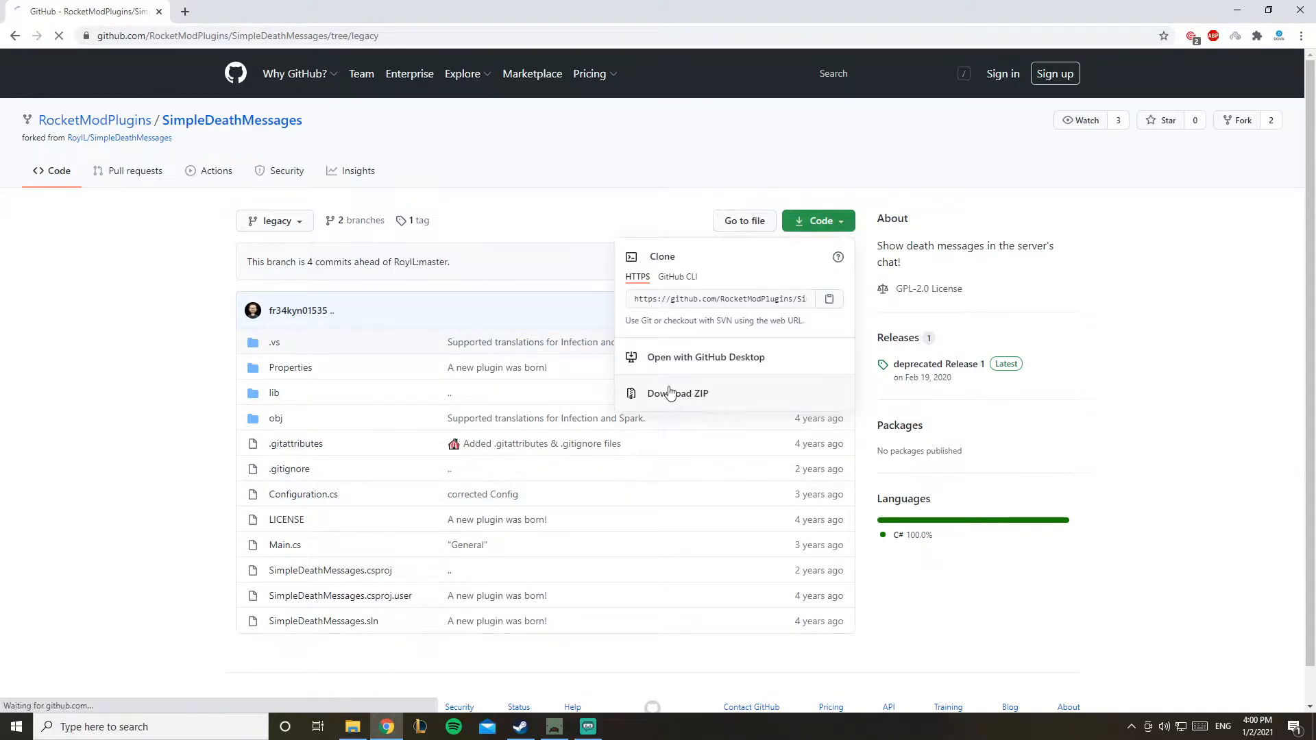
{"action": "left_click", "coordinate": [677, 393]}
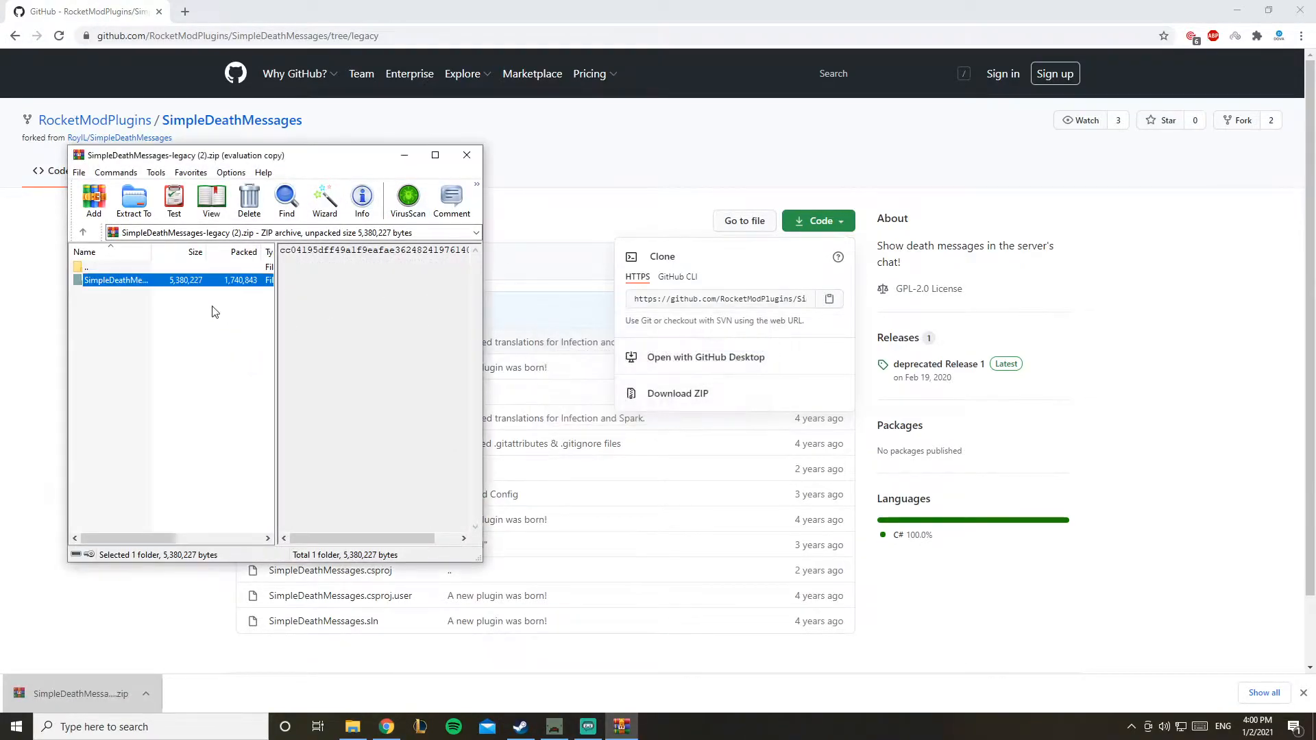
- Browse the archive's legacy > obj > Debug folder and select the last plugin file
{"action": "double_click", "coordinate": [115, 280]}
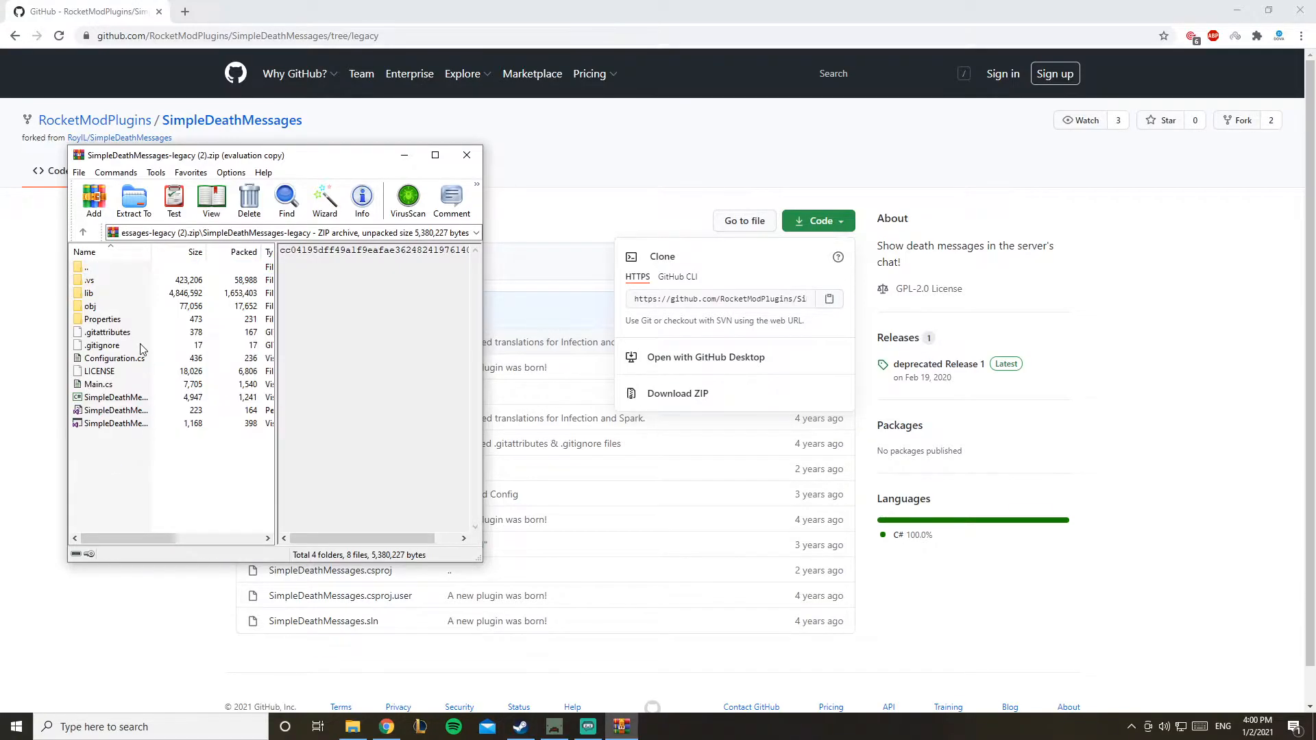
{"action": "mouse_move", "coordinate": [140, 310]}
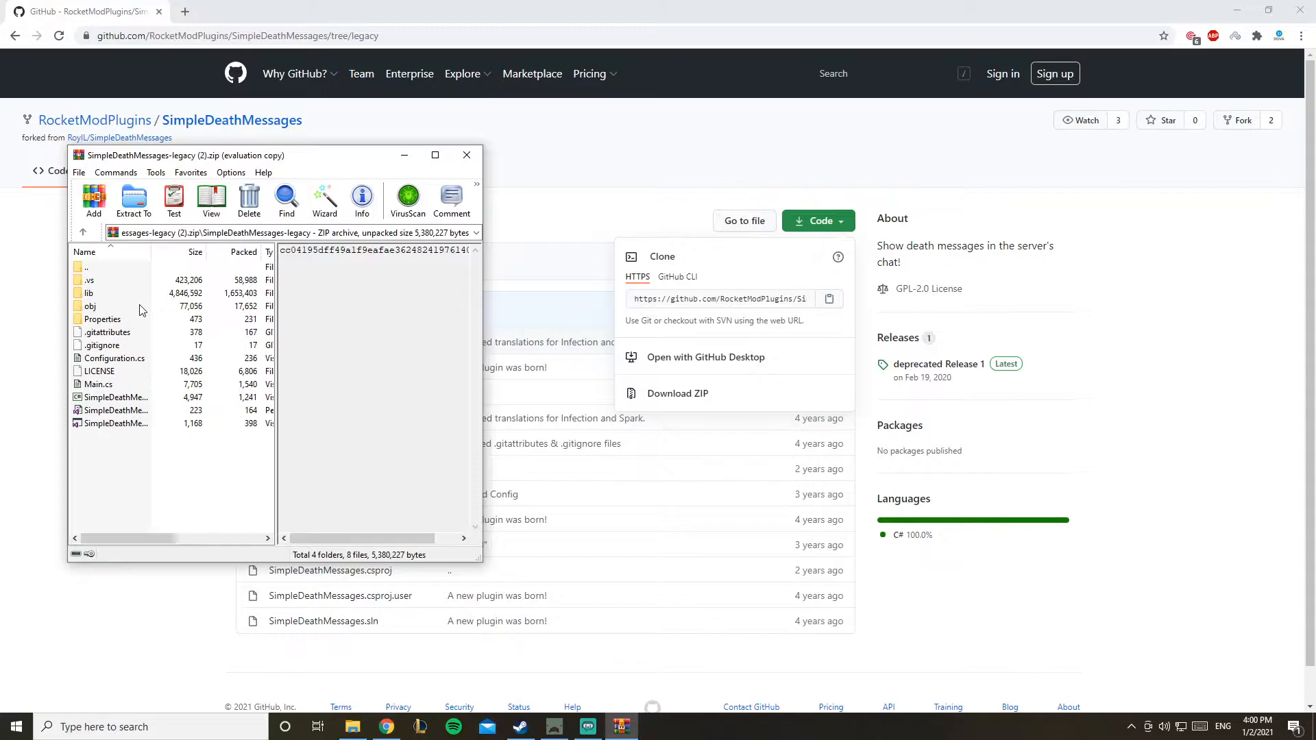
{"action": "double_click", "coordinate": [90, 305]}
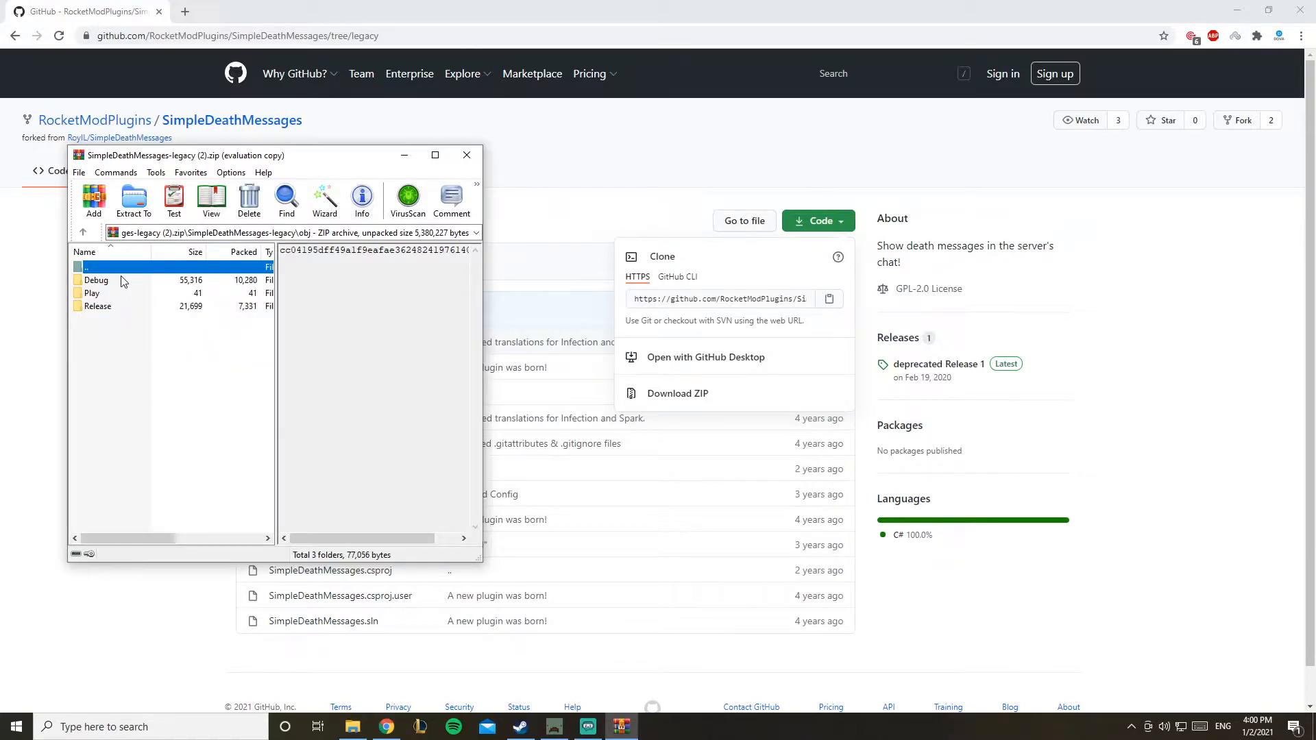
{"action": "double_click", "coordinate": [96, 280]}
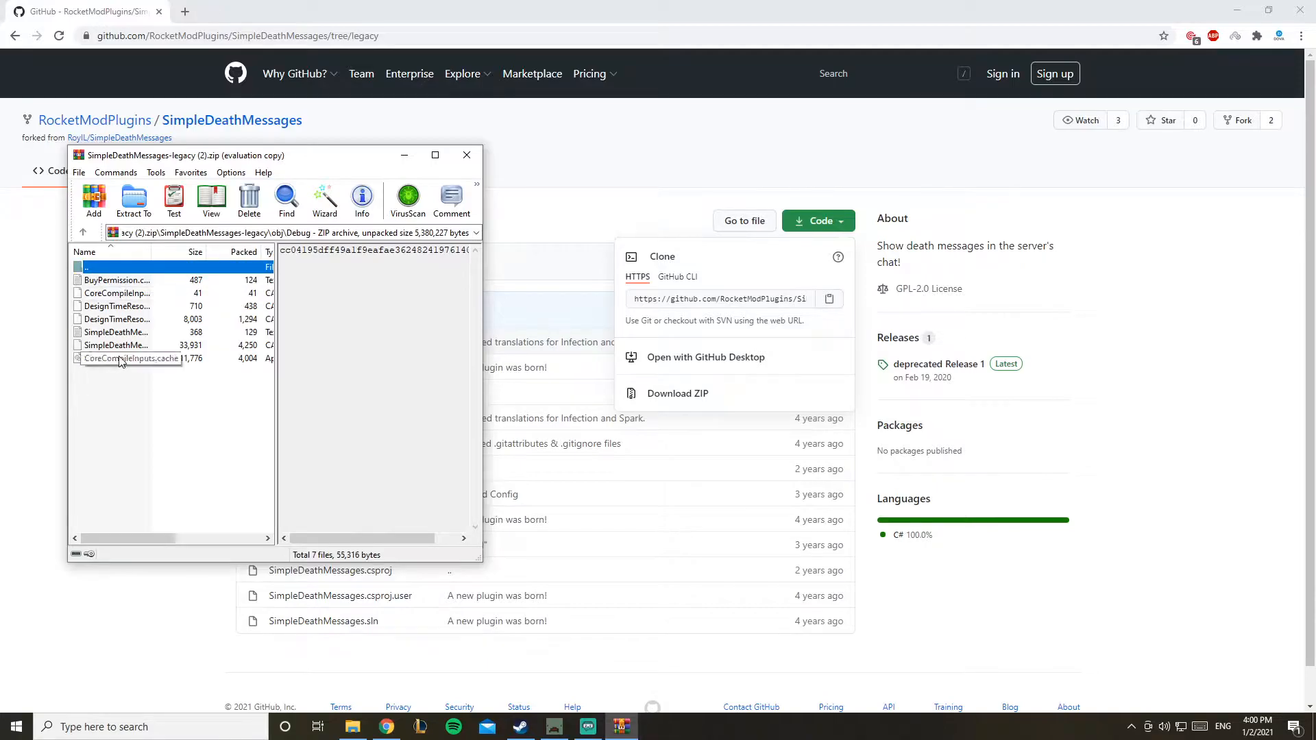
{"action": "left_click", "coordinate": [120, 358]}
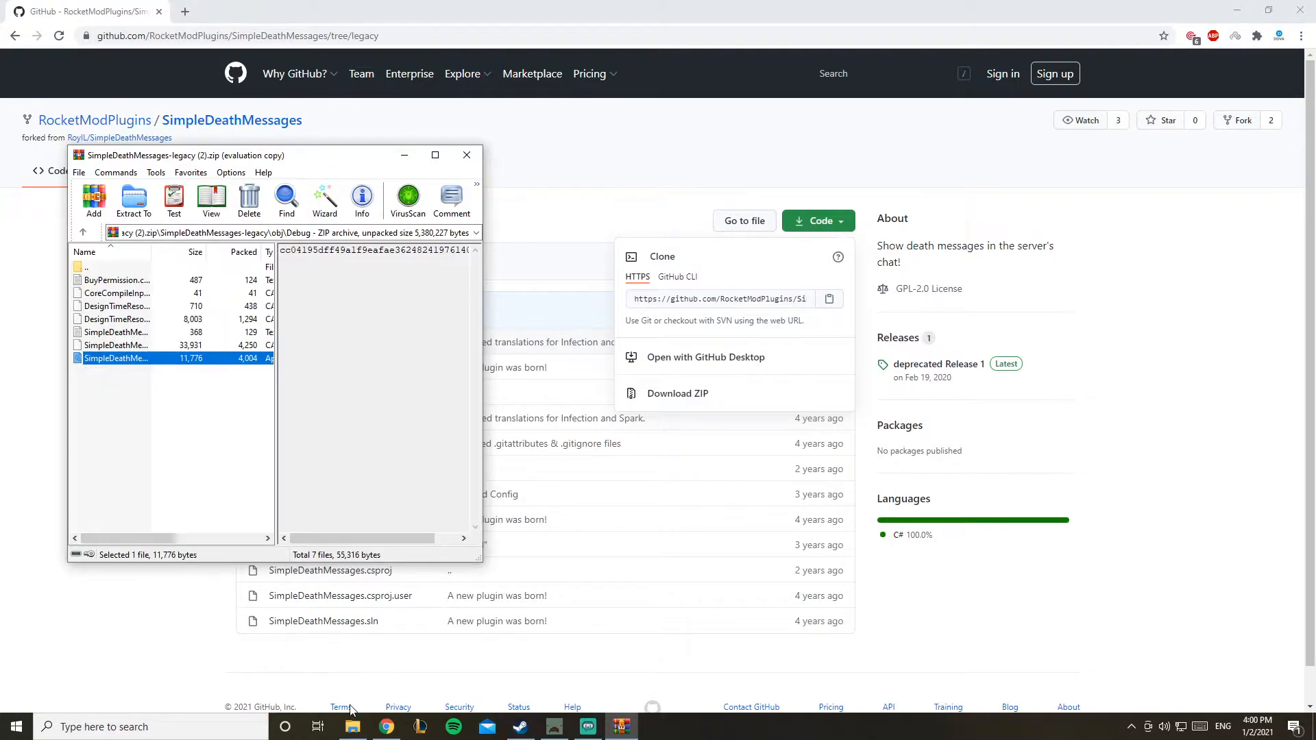
- Browse the Unturned Dedicated Server's local files from the Steam library
{"action": "left_click", "coordinate": [520, 727]}
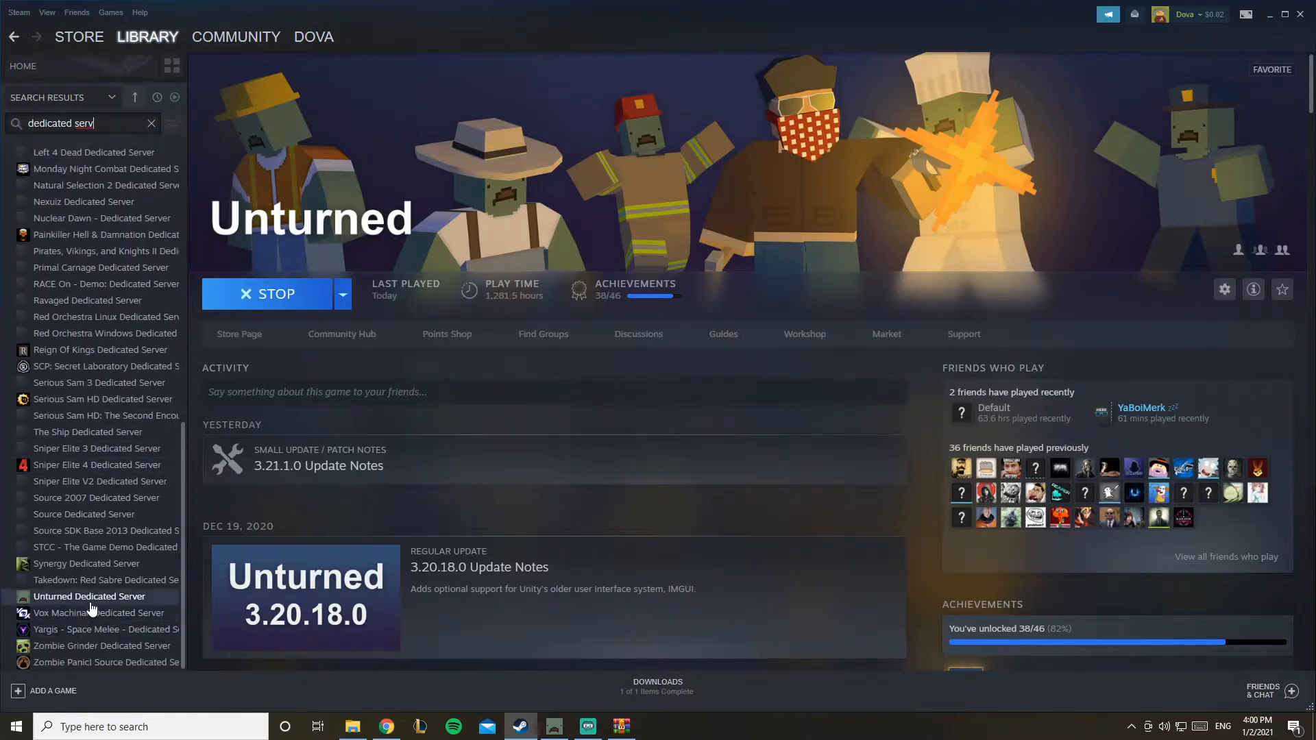
{"action": "right_click", "coordinate": [89, 597]}
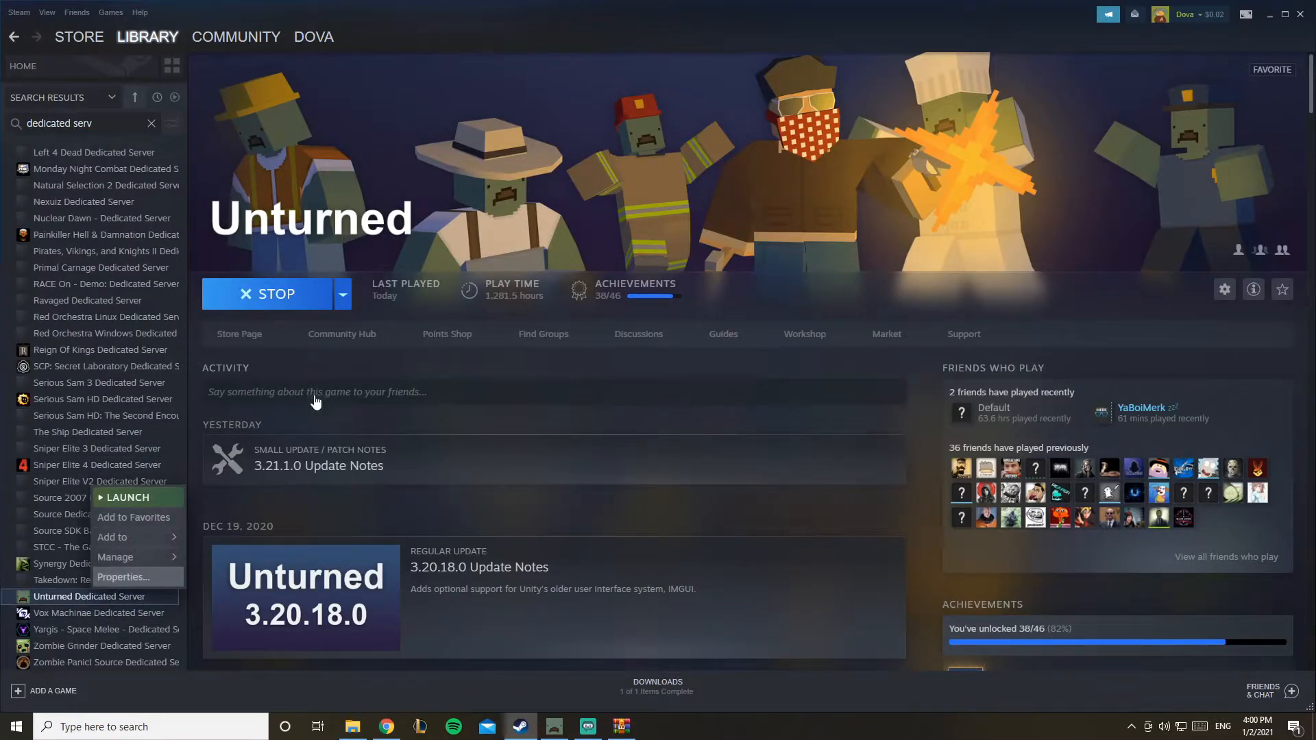
{"action": "left_click", "coordinate": [124, 576]}
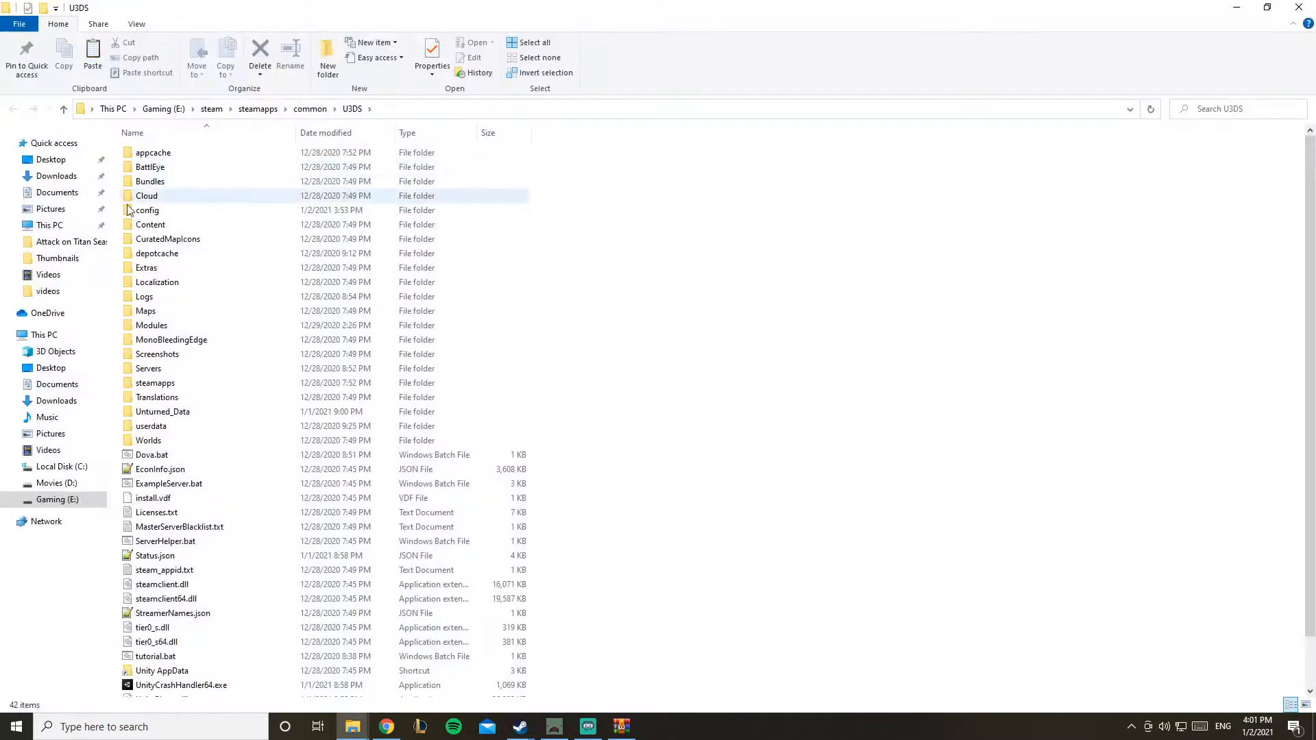
- Open the Servers folder and a server folder inside it
{"action": "double_click", "coordinate": [148, 368]}
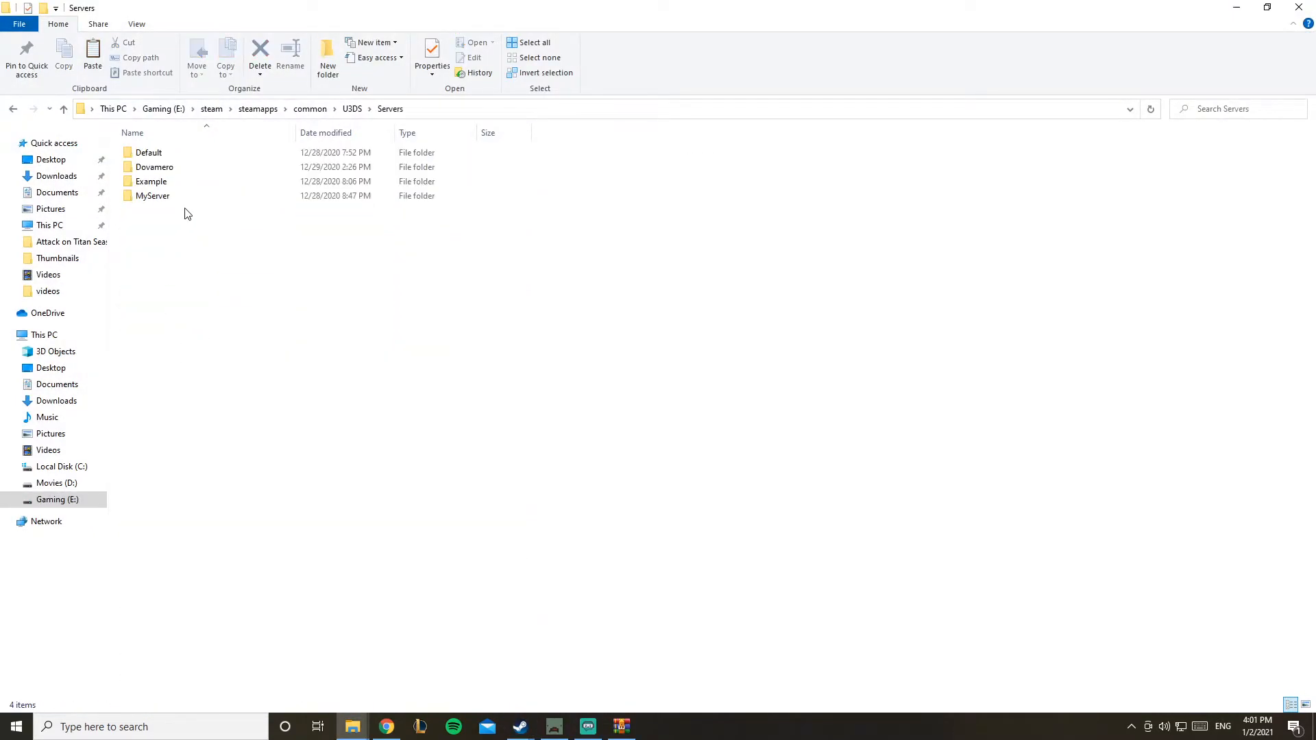
{"action": "double_click", "coordinate": [154, 166]}
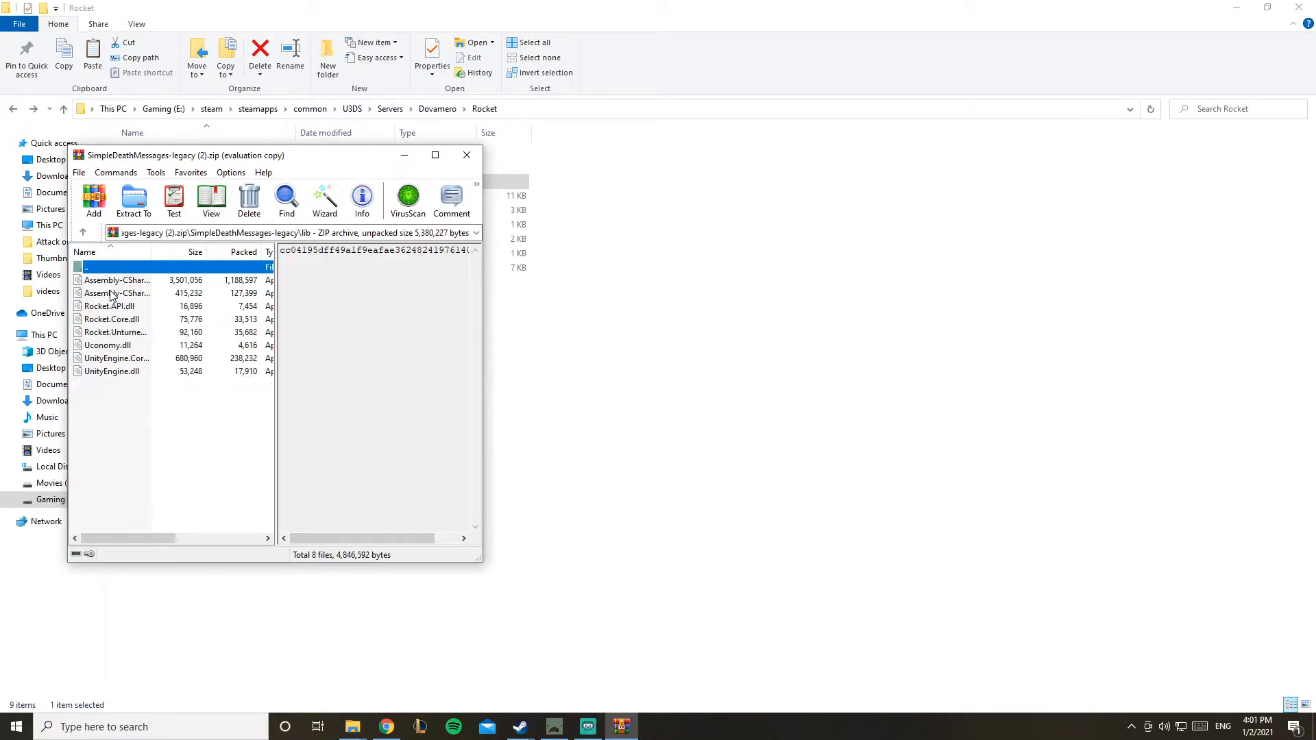
- Close the plugin archive and go back to the U3DS folder
{"action": "left_click", "coordinate": [466, 154]}
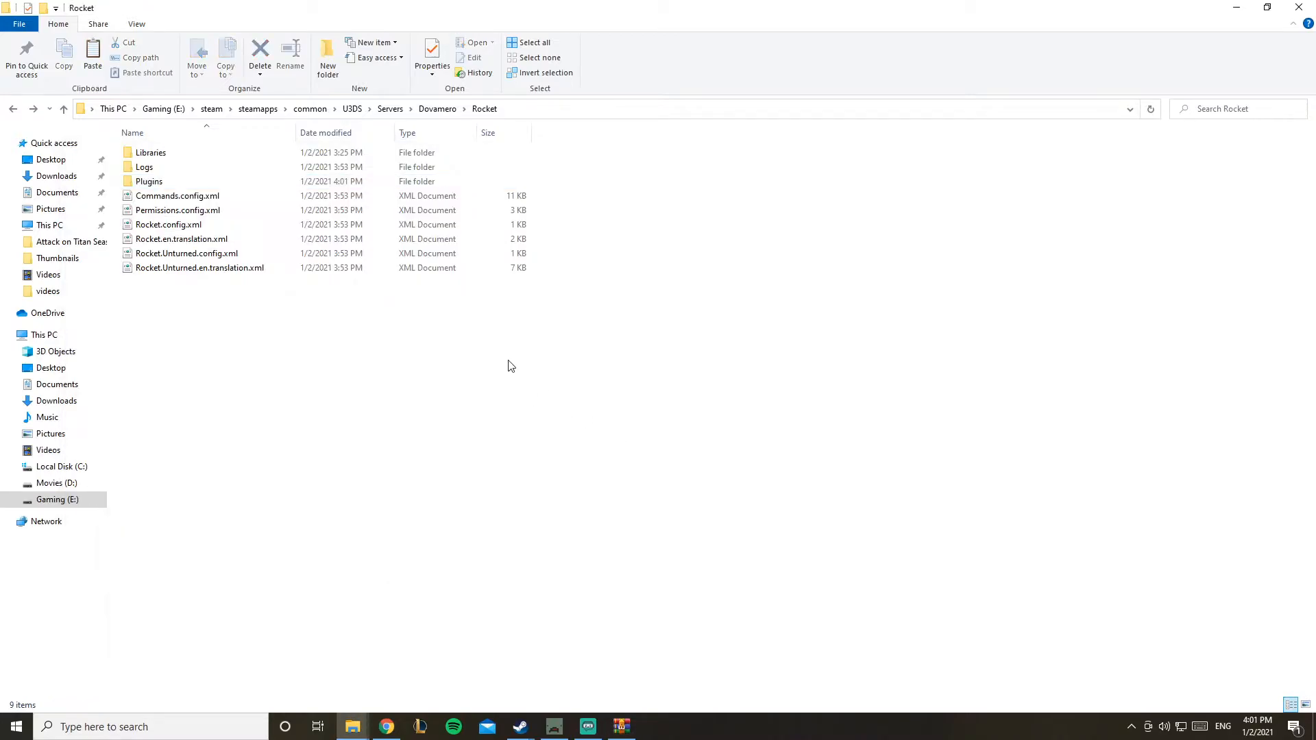
{"action": "double_click", "coordinate": [148, 152]}
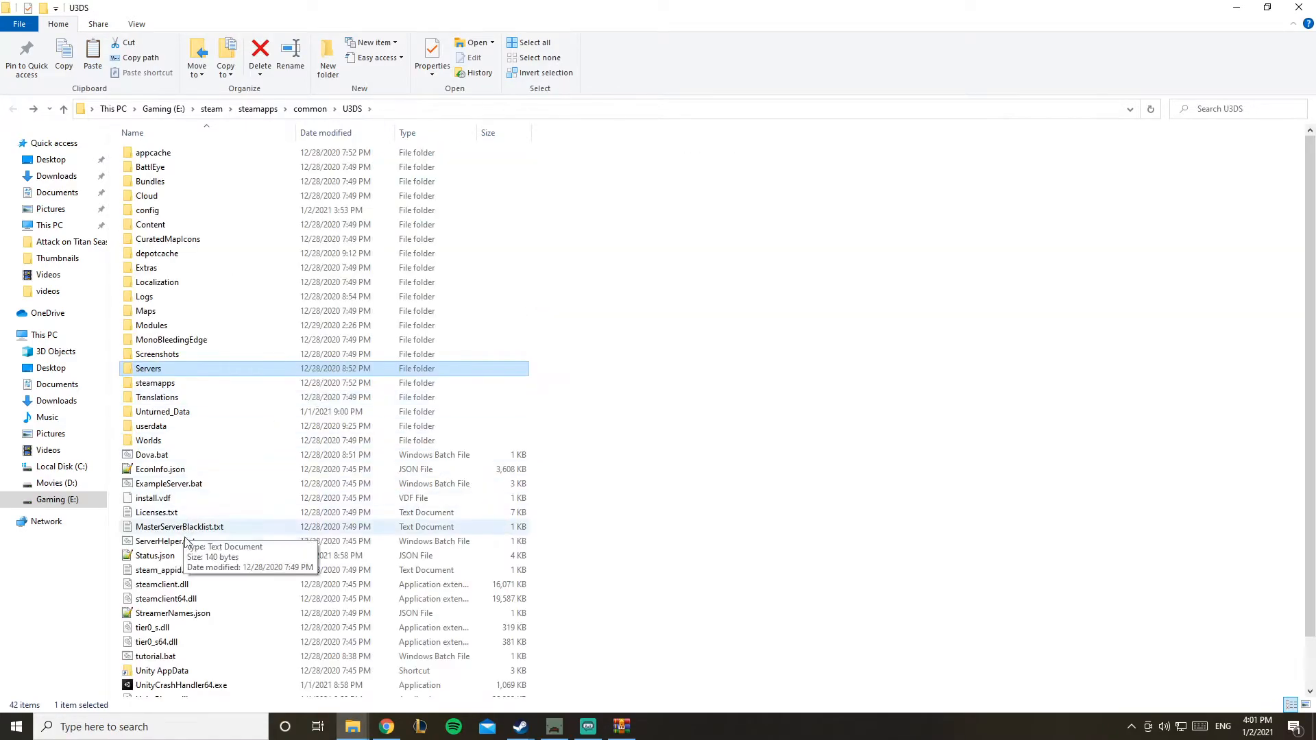
- Launch the Unturned server by running Dova.bat from the U3DS folder
{"action": "left_click", "coordinate": [150, 455]}
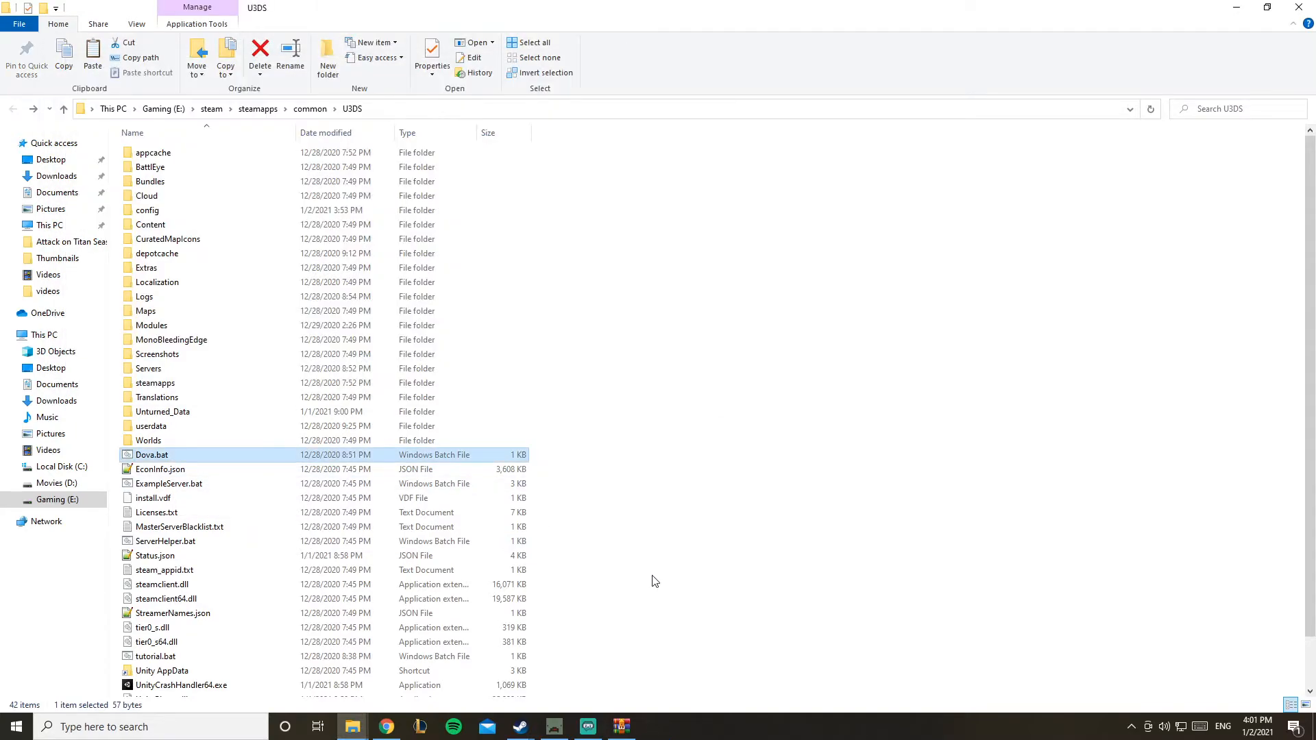
{"action": "double_click", "coordinate": [151, 455]}
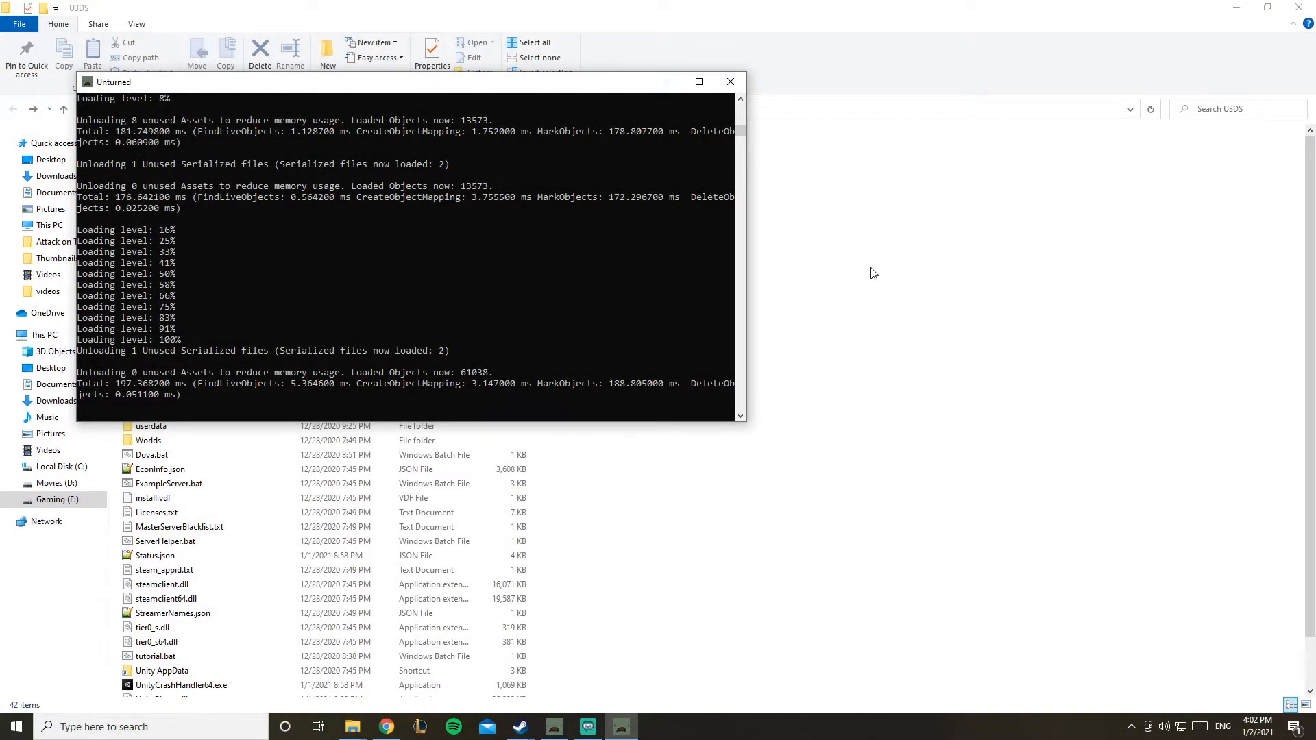
{"action": "left_click", "coordinate": [730, 81]}
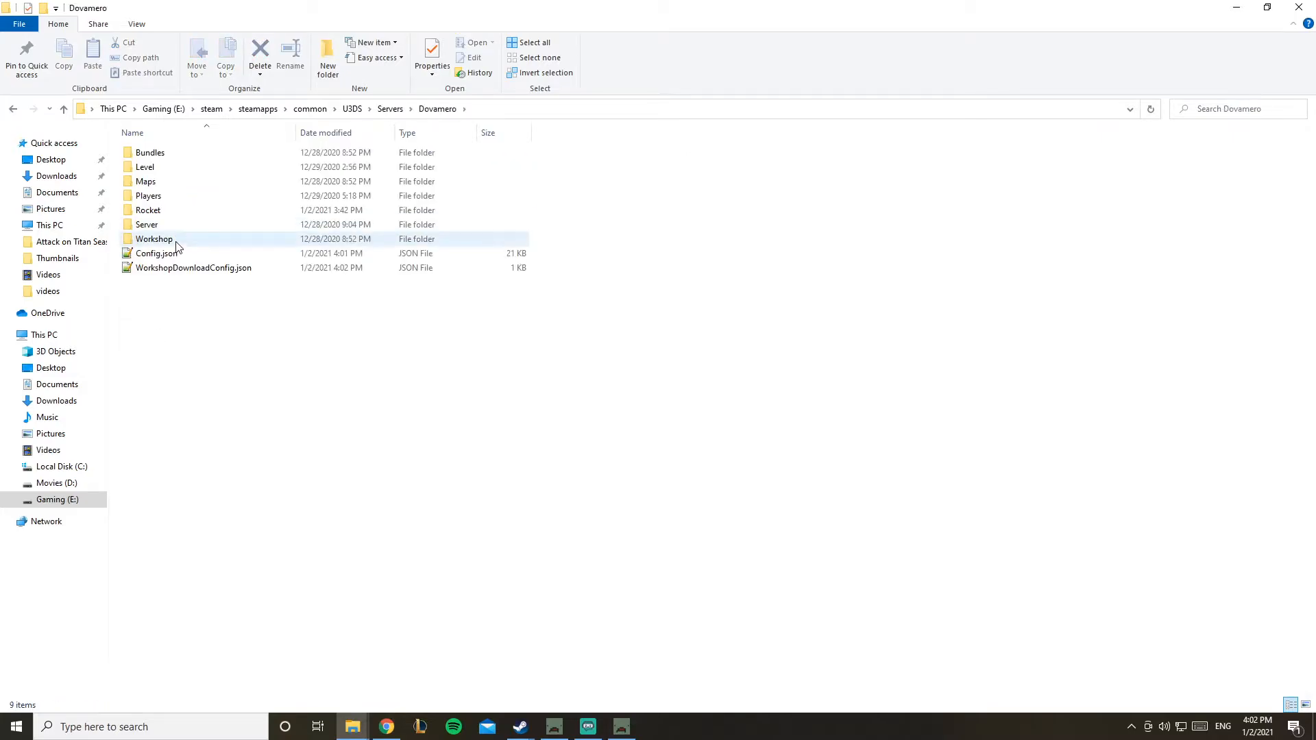
- Open SimpleDeathMessages.configuration.xml from Rocket > Plugins > SimpleDeathMessages in Notepad++
{"action": "double_click", "coordinate": [147, 210]}
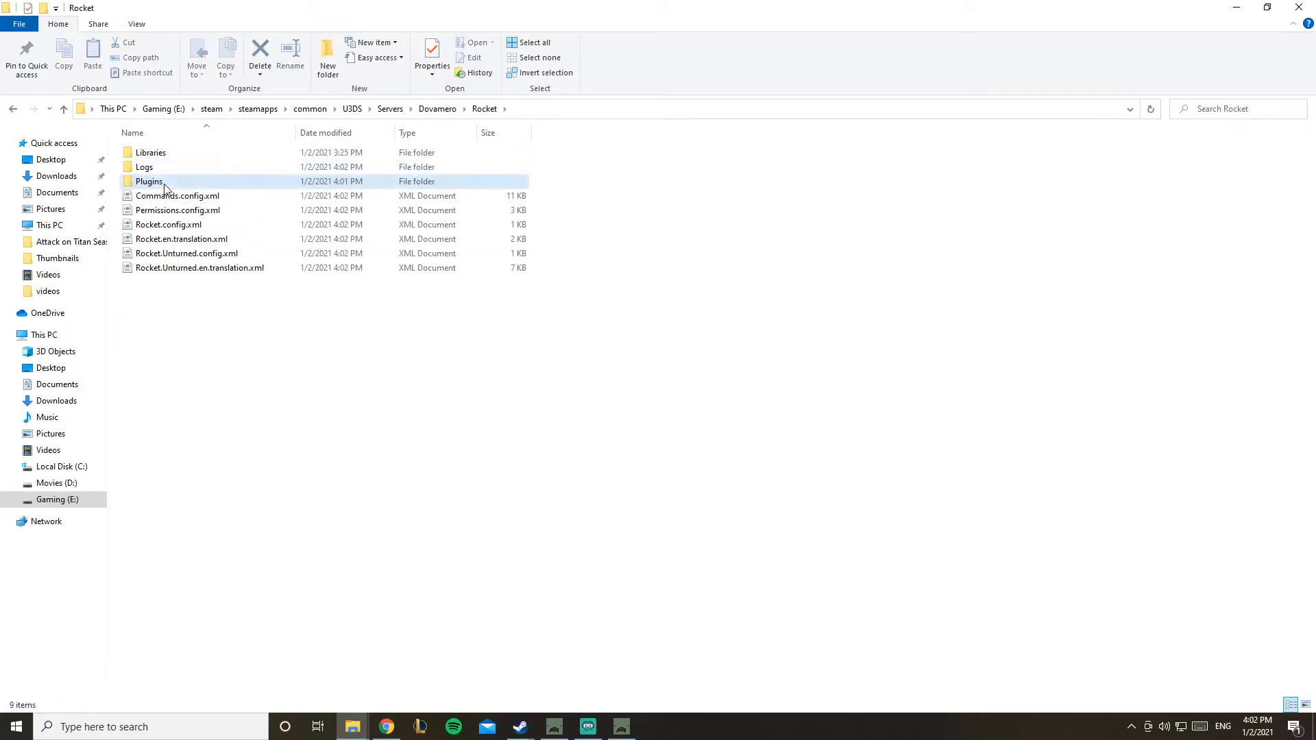
{"action": "double_click", "coordinate": [144, 181]}
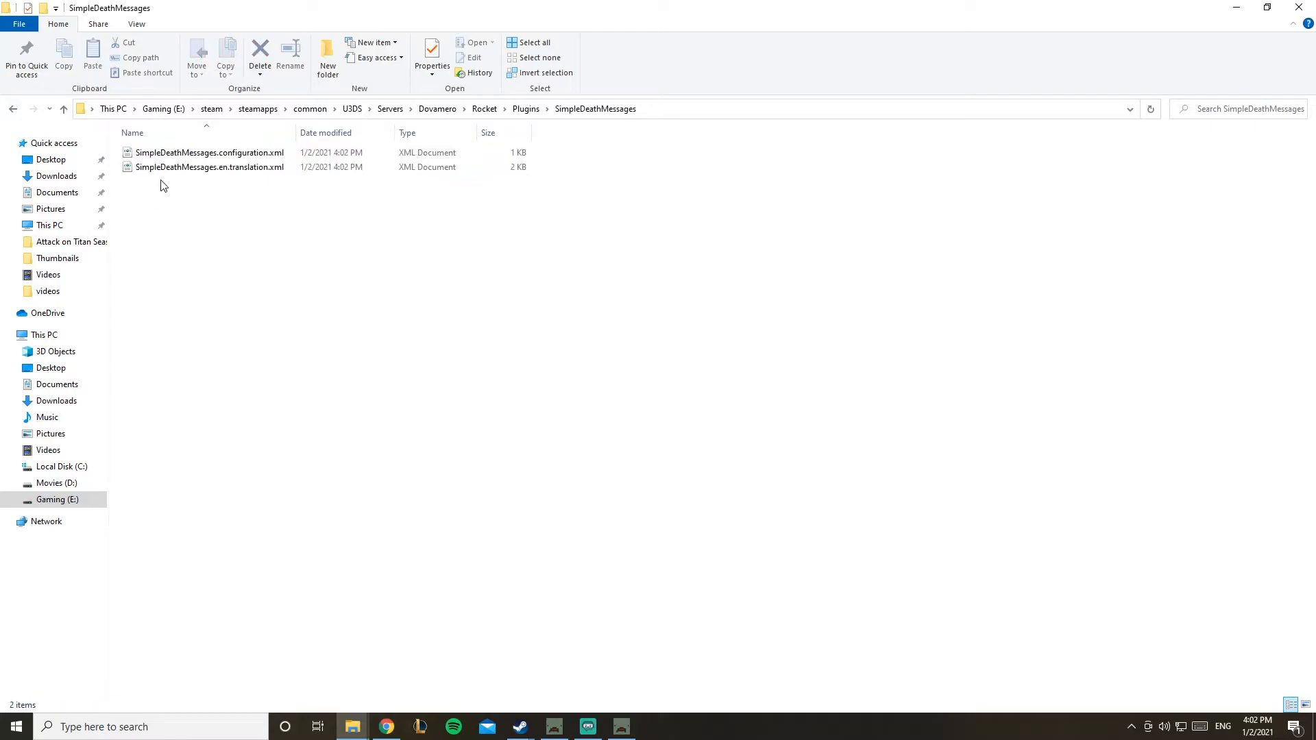
{"action": "right_click", "coordinate": [209, 152]}
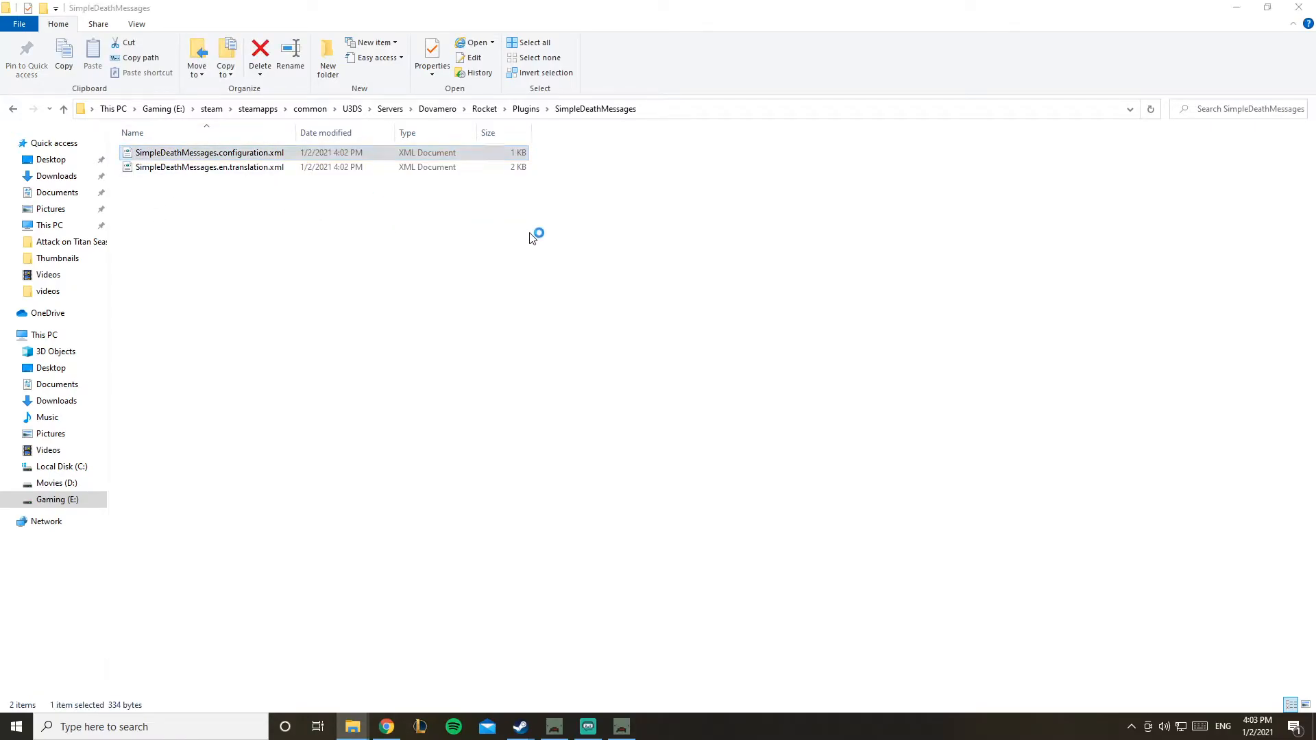
{"action": "double_click", "coordinate": [208, 153]}
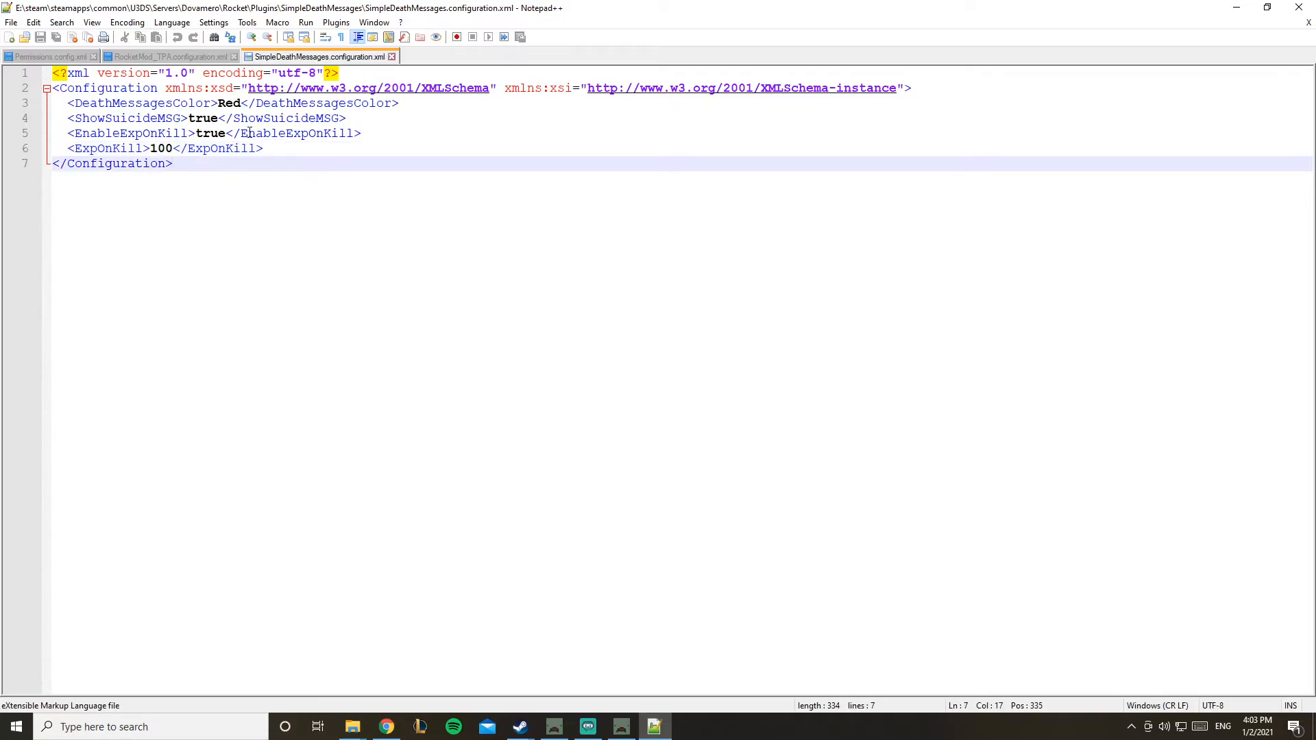
- Delete 'Red' from the DeathMessagesColor tag in the configuration file
{"action": "left_click", "coordinate": [361, 133]}
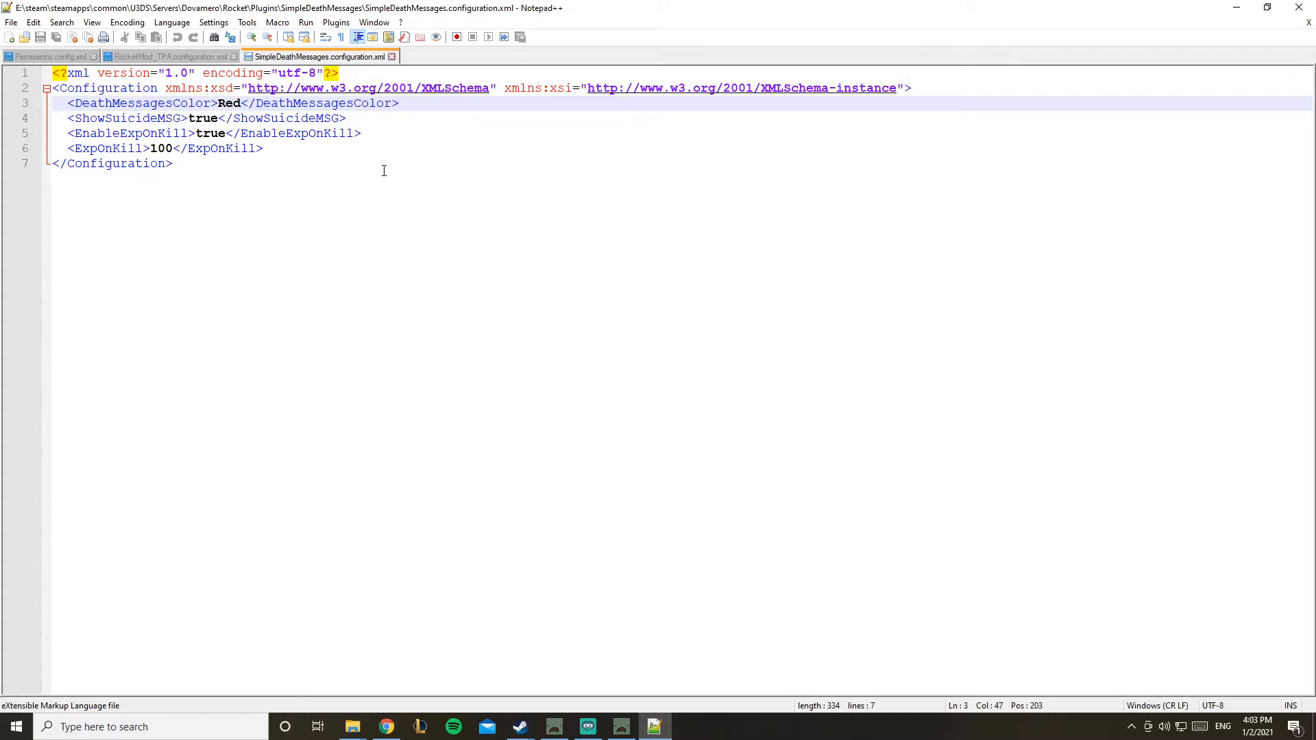
{"action": "double_click", "coordinate": [229, 103]}
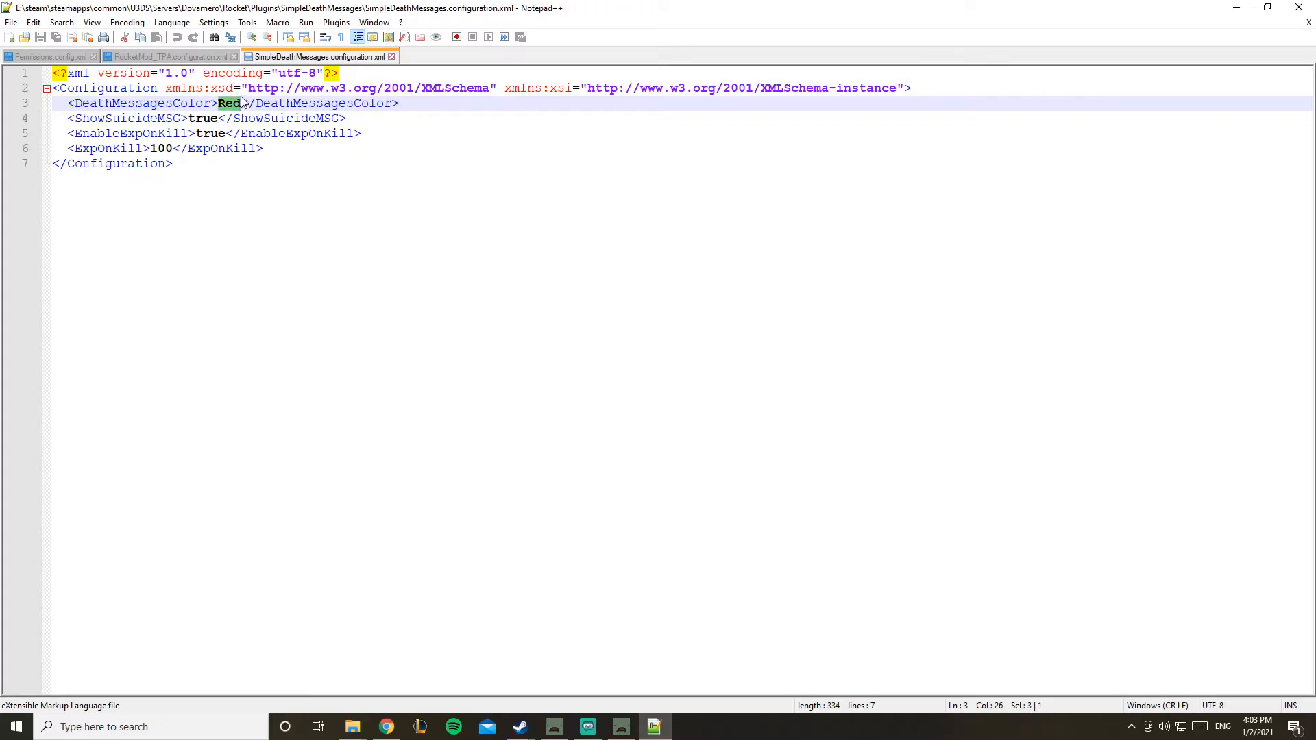
{"action": "type", "text": "Y"}
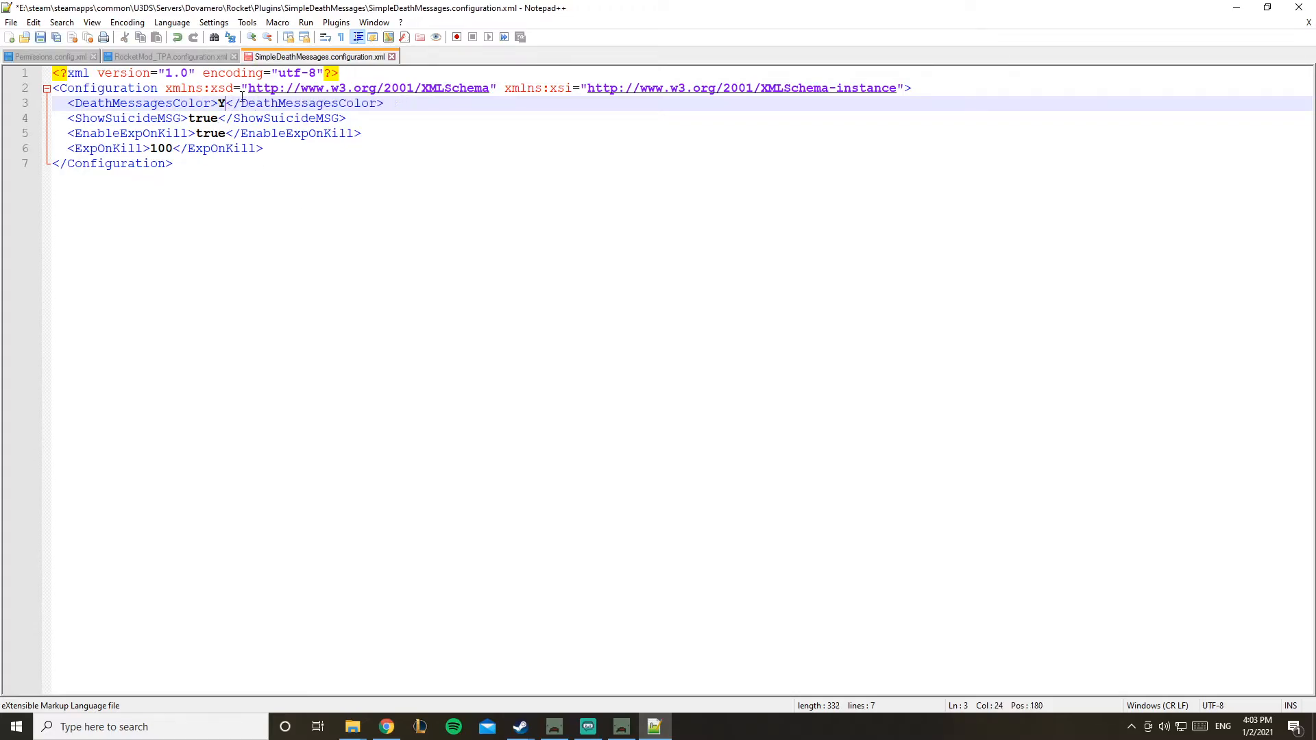
{"action": "key", "text": "Backspace"}
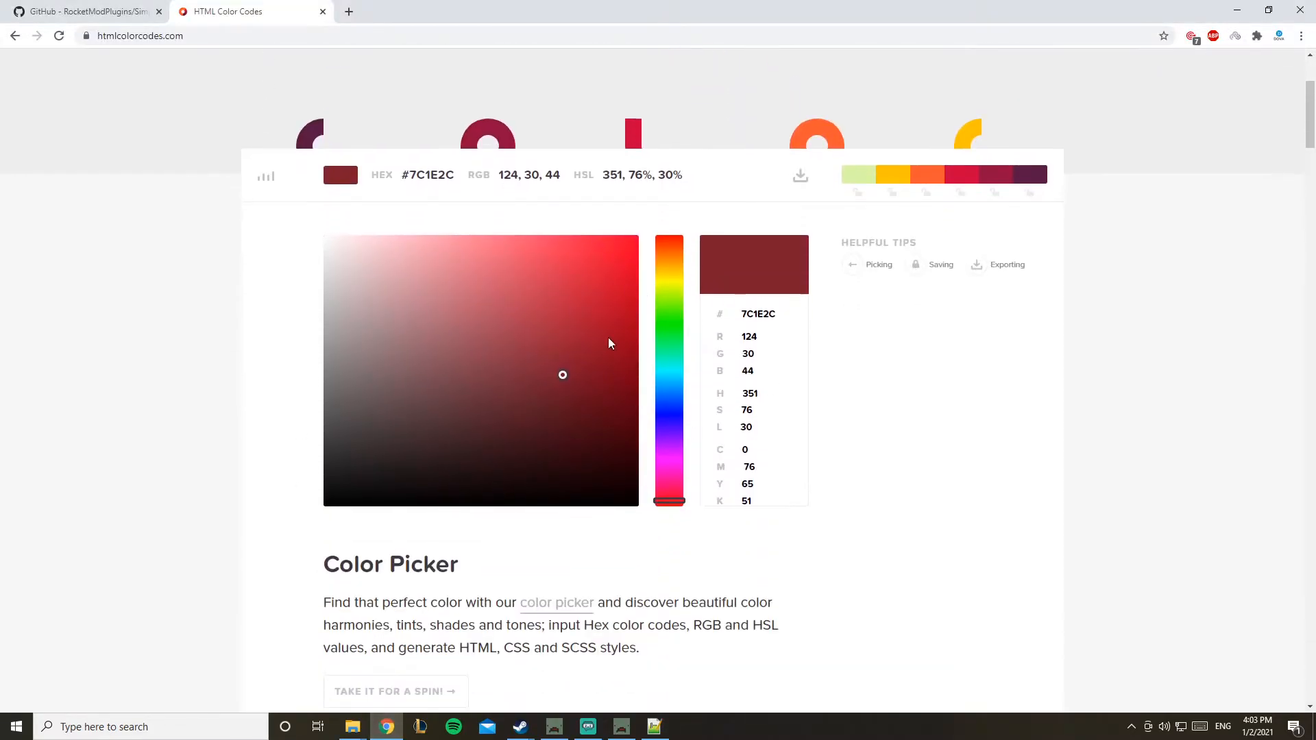
- Pick yellow on HTML Color Codes and grab the #DEC123 hex code
{"action": "left_click", "coordinate": [448, 272]}
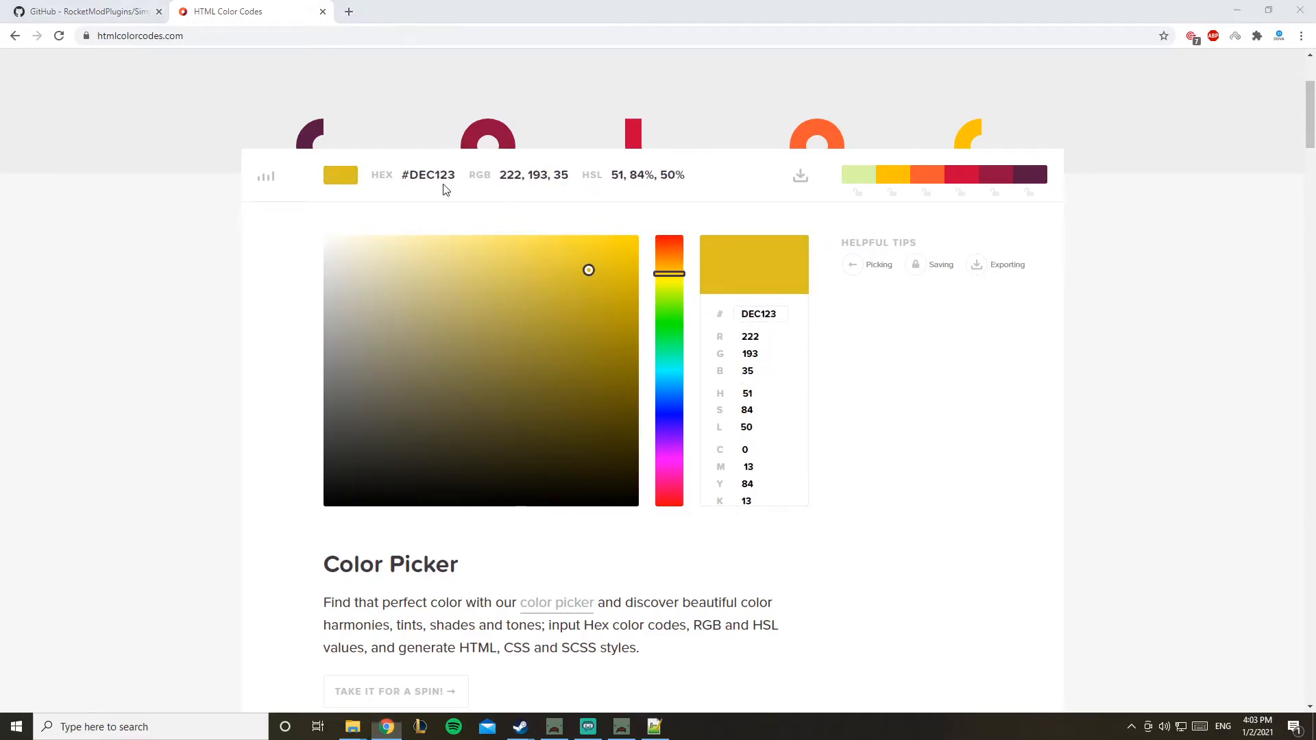
{"action": "left_click", "coordinate": [654, 727]}
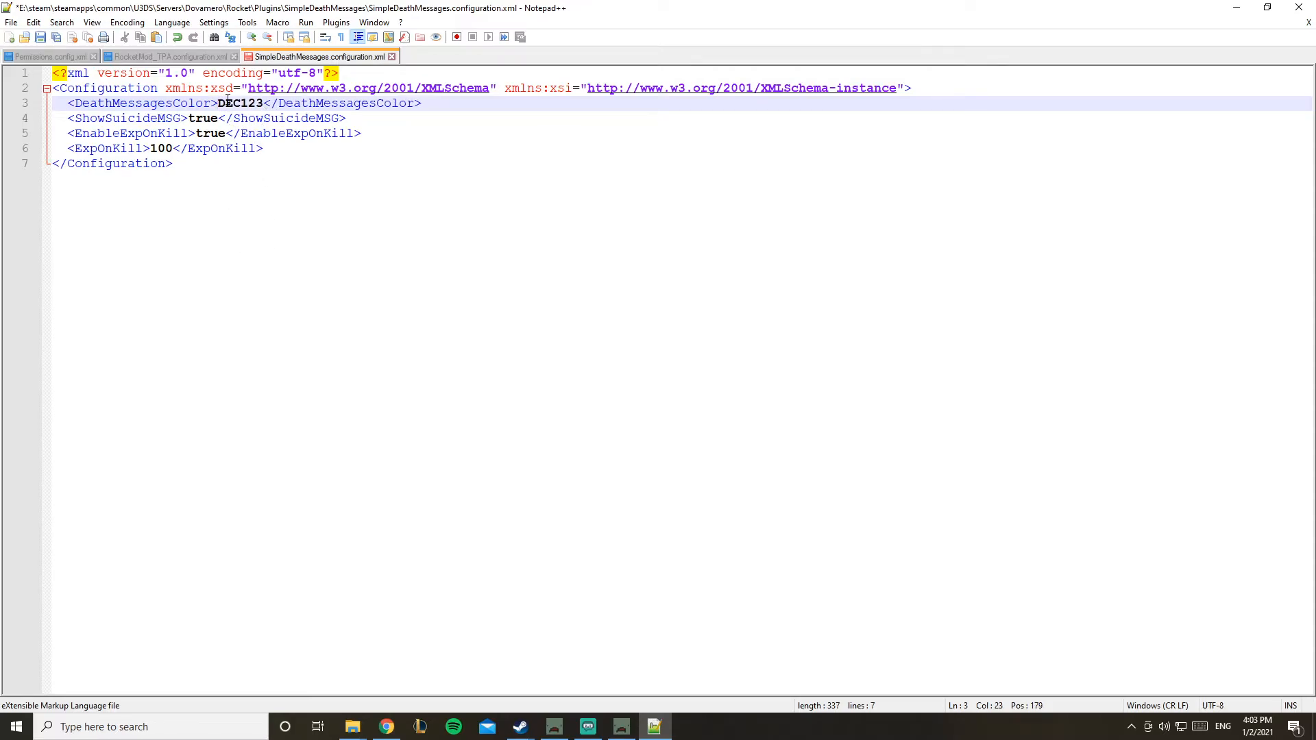
- Enter DEC123 as DeathMessagesColor and review the ShowSuicideMSG and EnableExpOnKill settings
{"action": "left_click", "coordinate": [132, 133]}
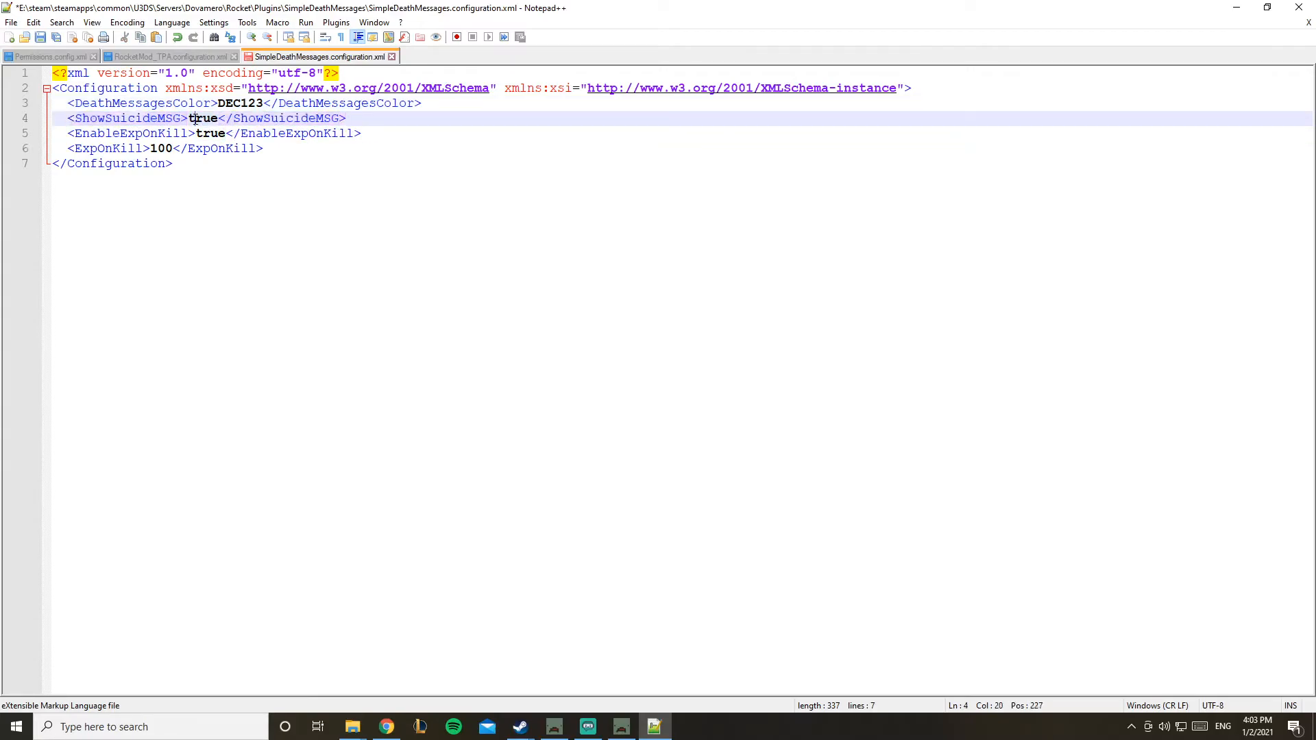
{"action": "double_click", "coordinate": [209, 118]}
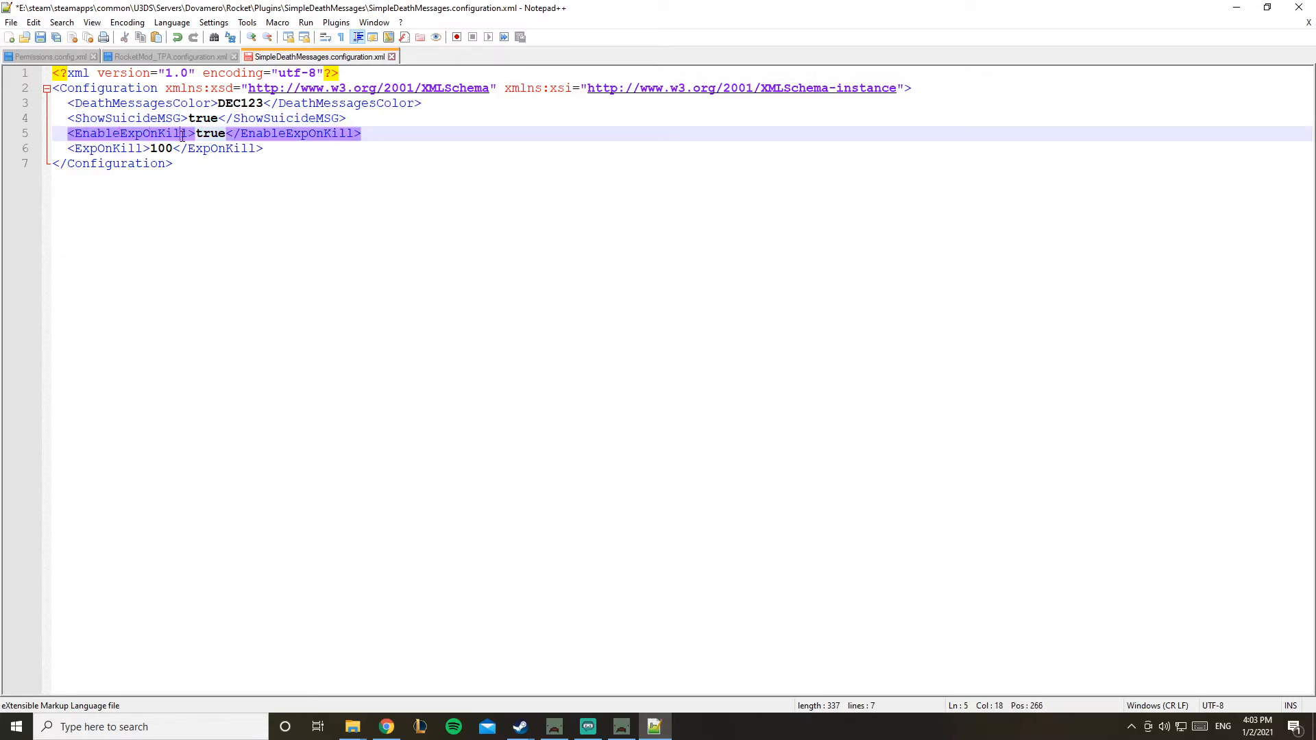
{"action": "double_click", "coordinate": [211, 133]}
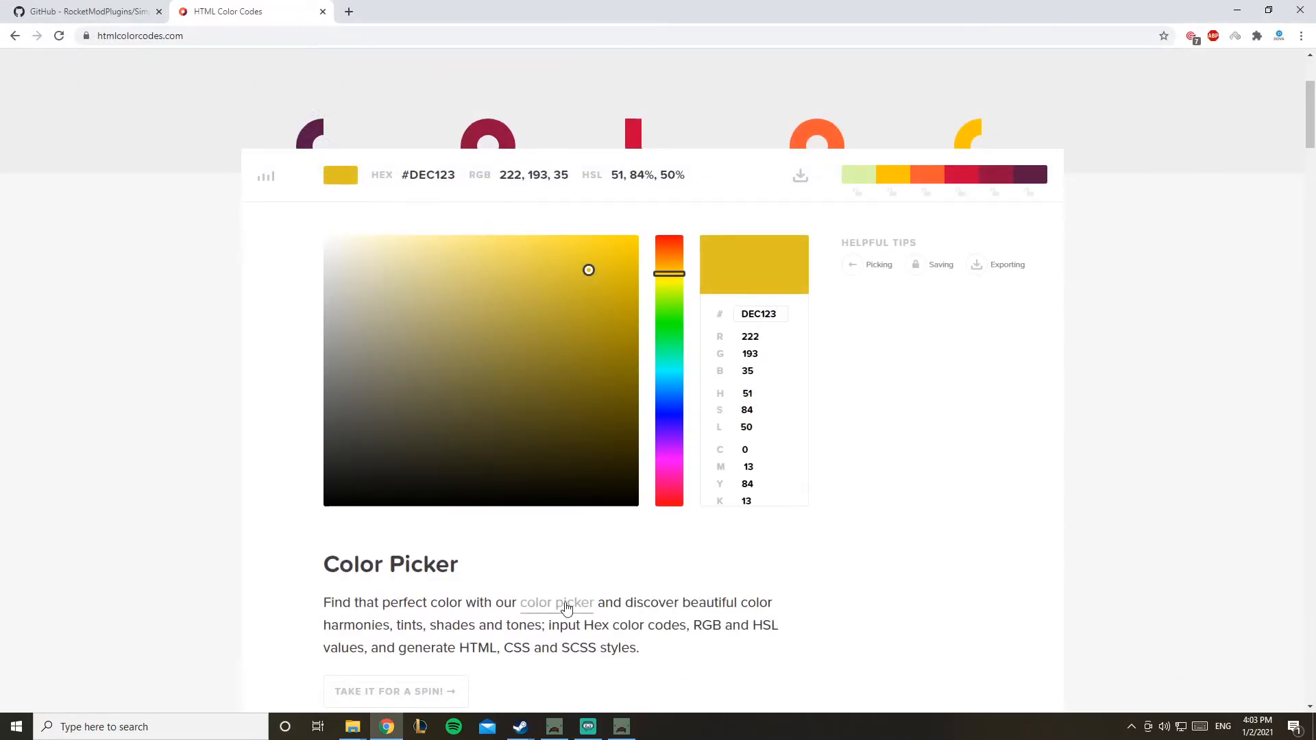
{"action": "mouse_move", "coordinate": [577, 581]}
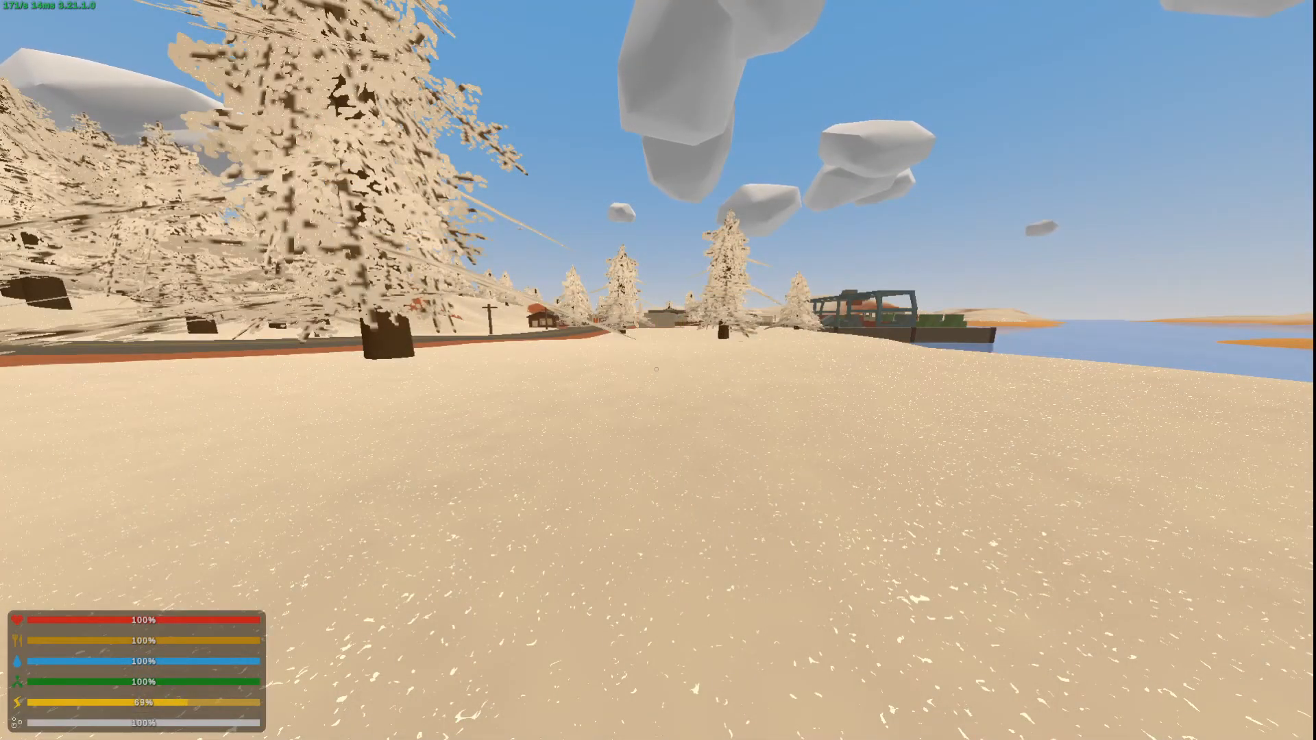
- Enter /kill in the Unturned chat to trigger the SUICIDE death message
{"action": "key", "text": "i"}
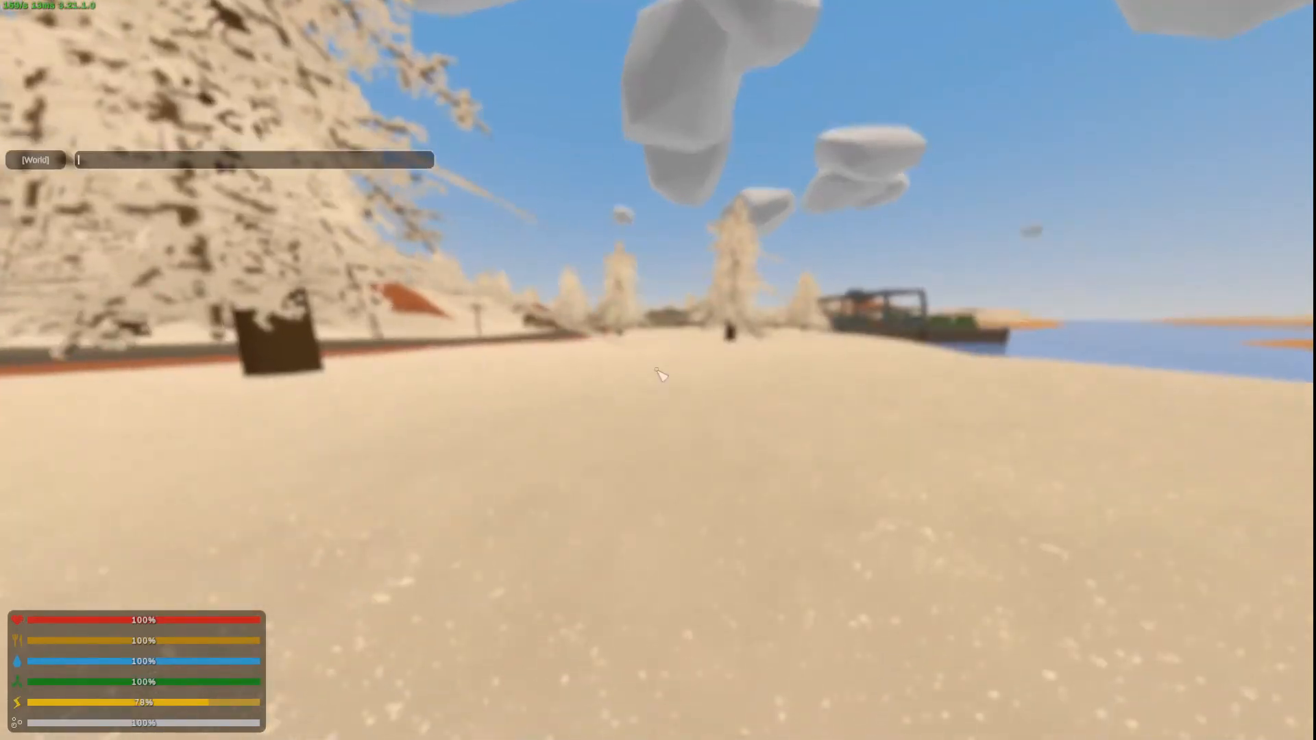
{"action": "type", "text": "/su"}
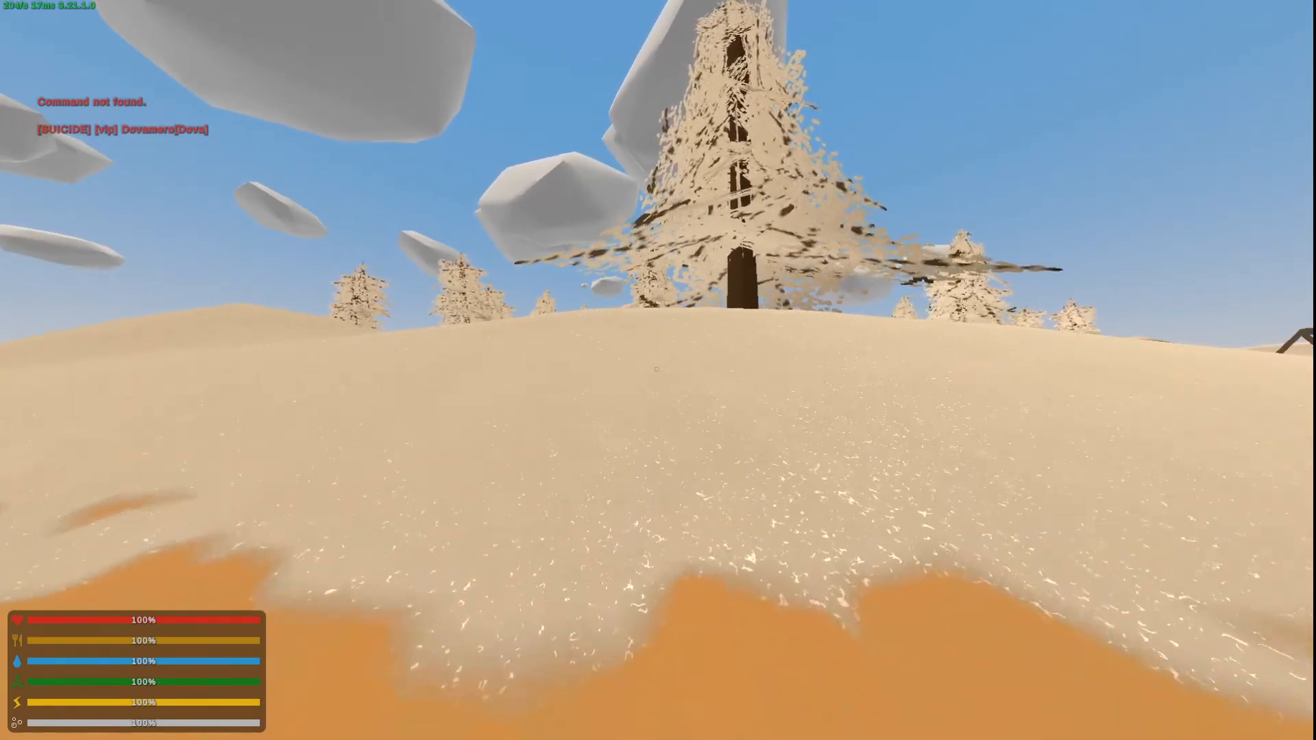
{"action": "type", "text": "/kill d"}
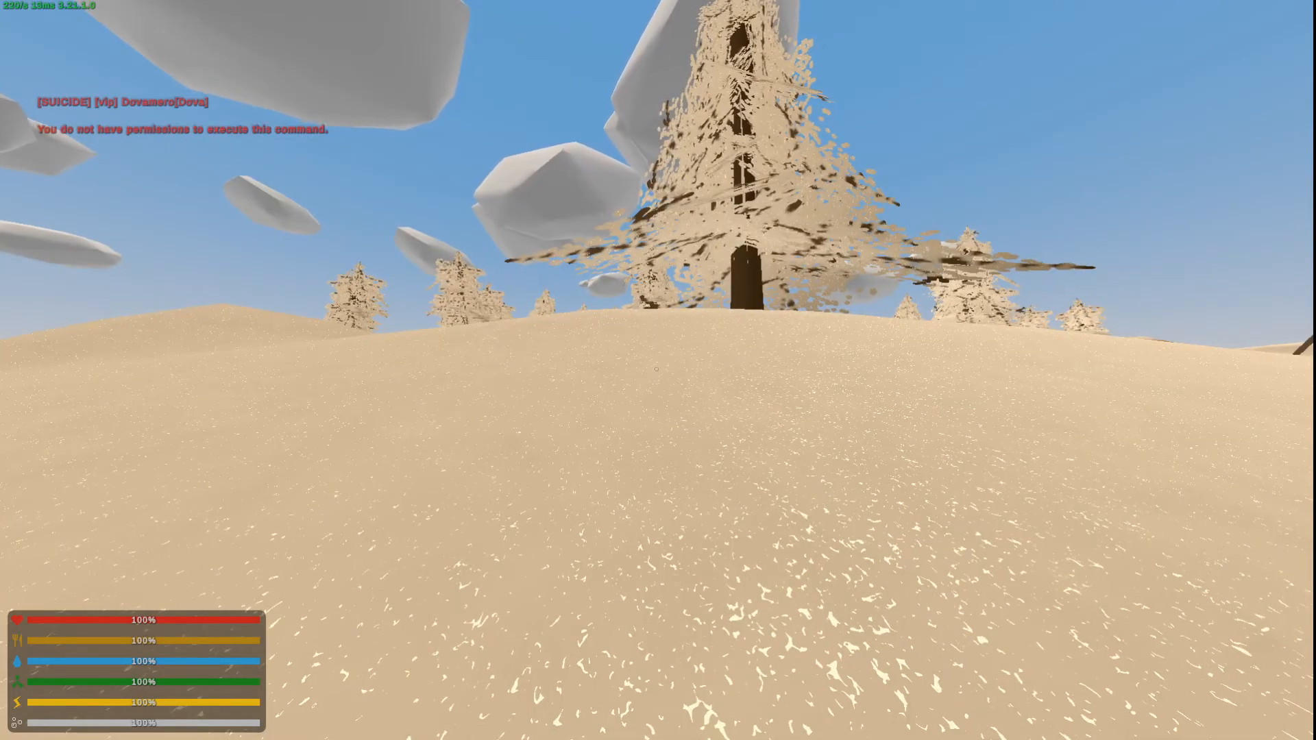
{"action": "key", "text": "Escape"}
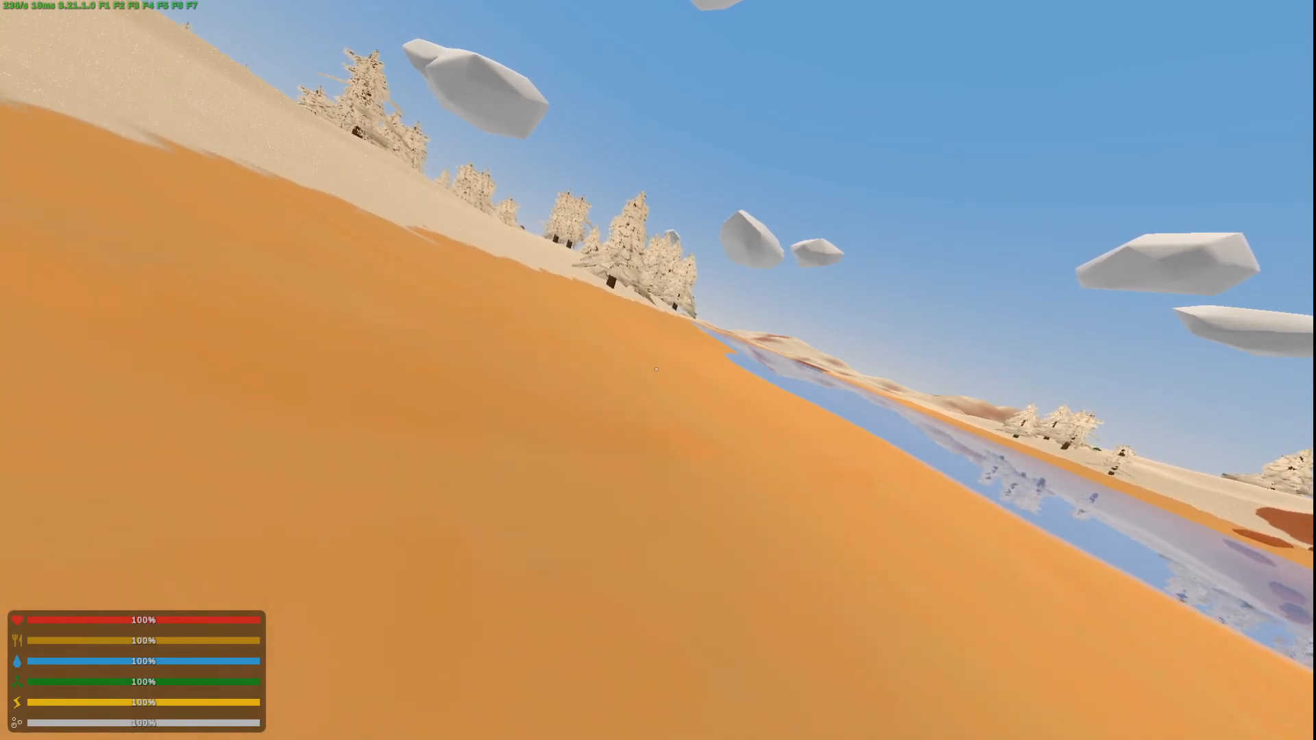
{"action": "mouse_move", "coordinate": [658, 375]}
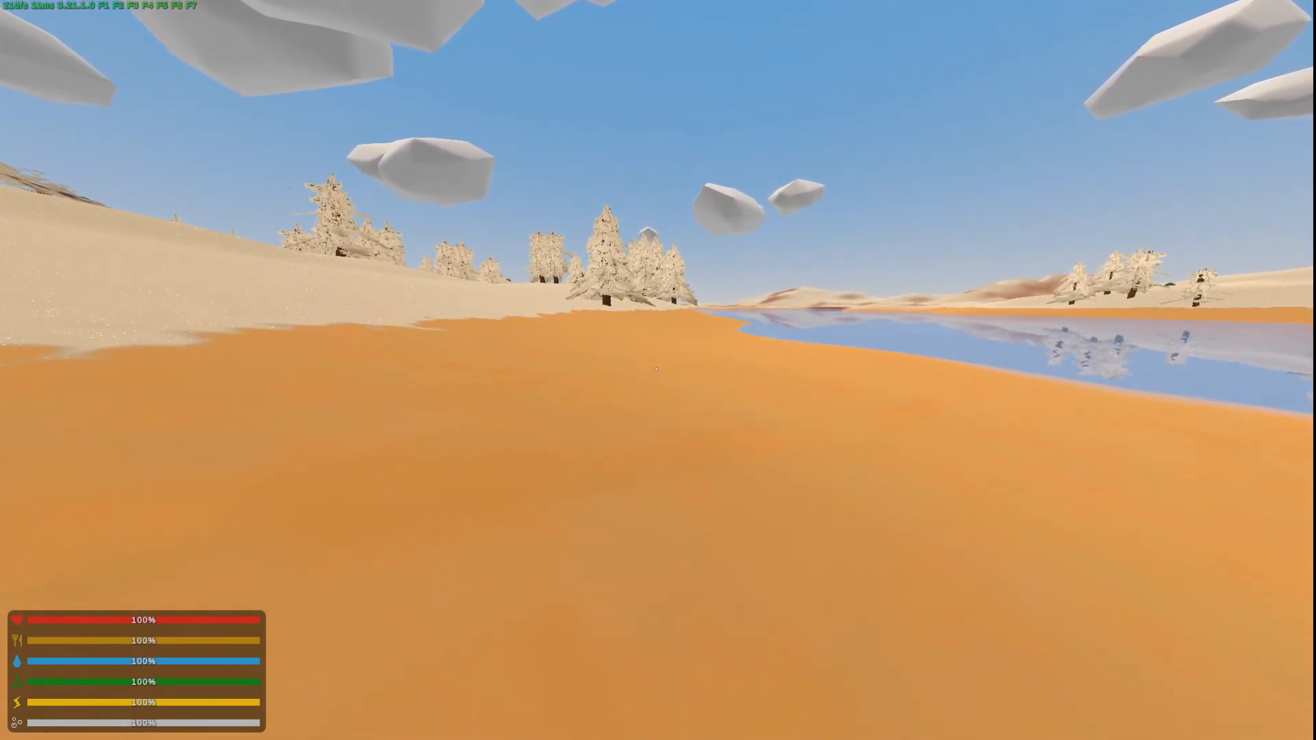